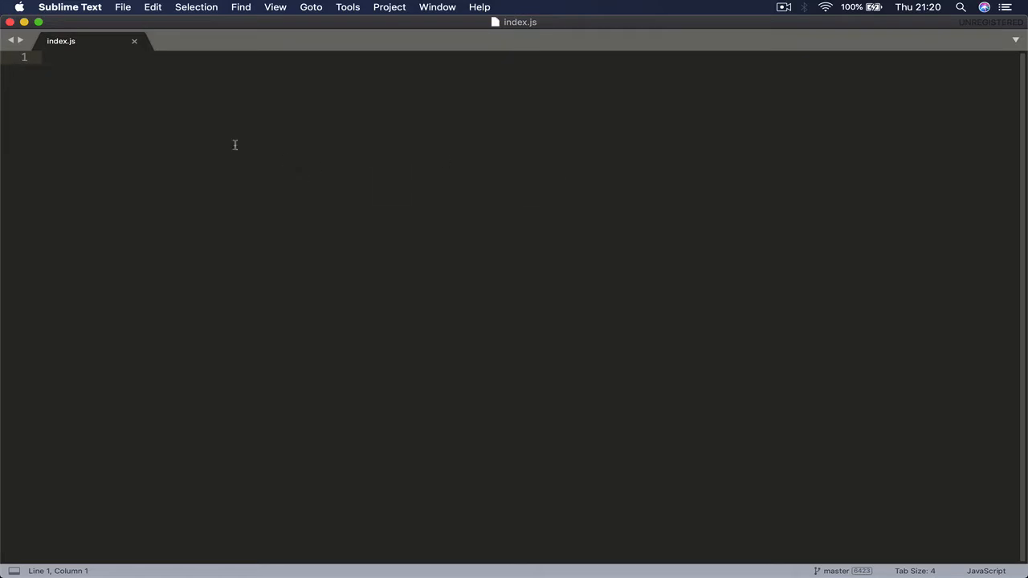
- Write the comment //Add packeges we need at the top of index.js
{"action": "type", "text": "//"}
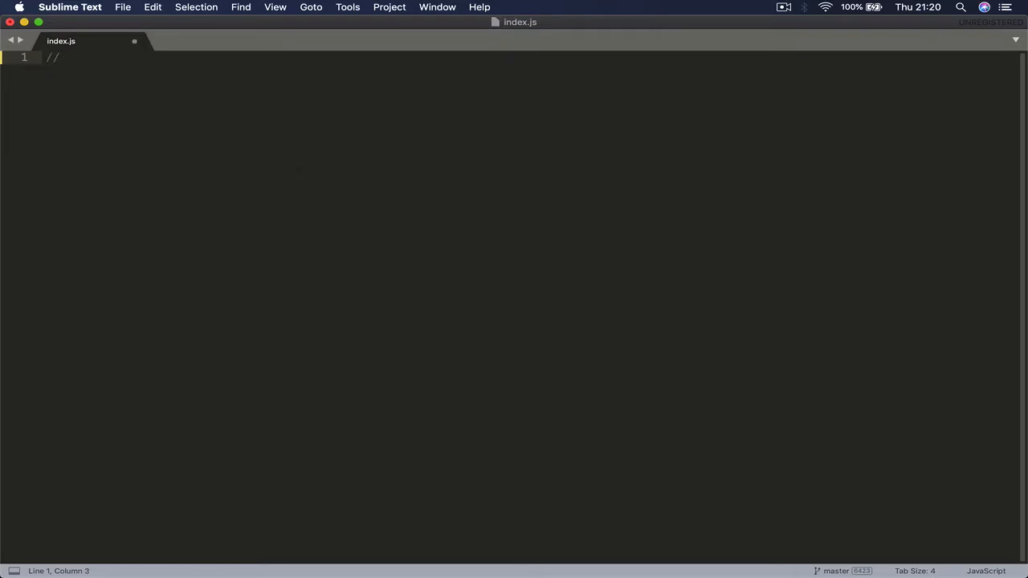
{"action": "type", "text": "Add paclk"}
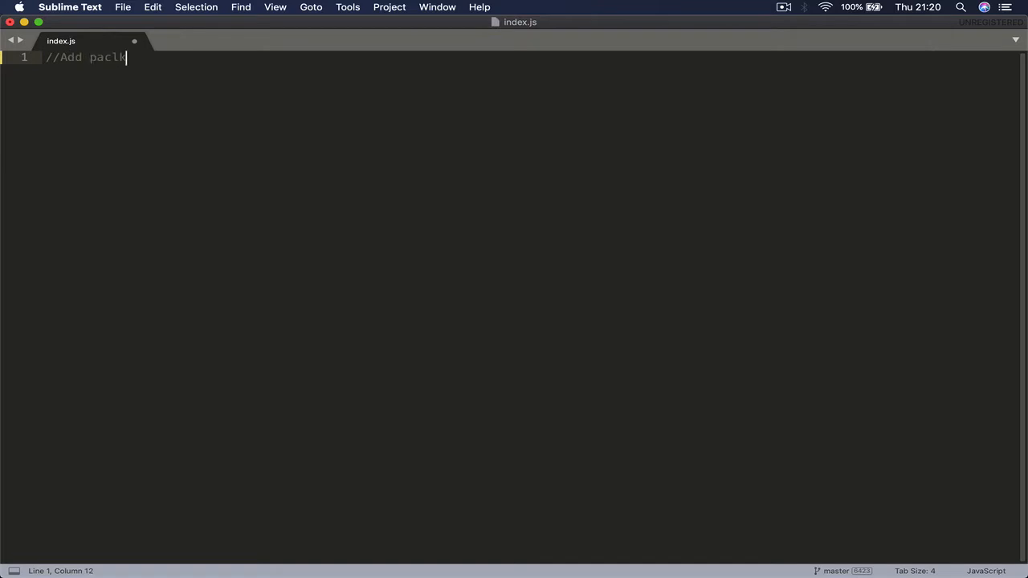
{"action": "key", "text": "backspace"}
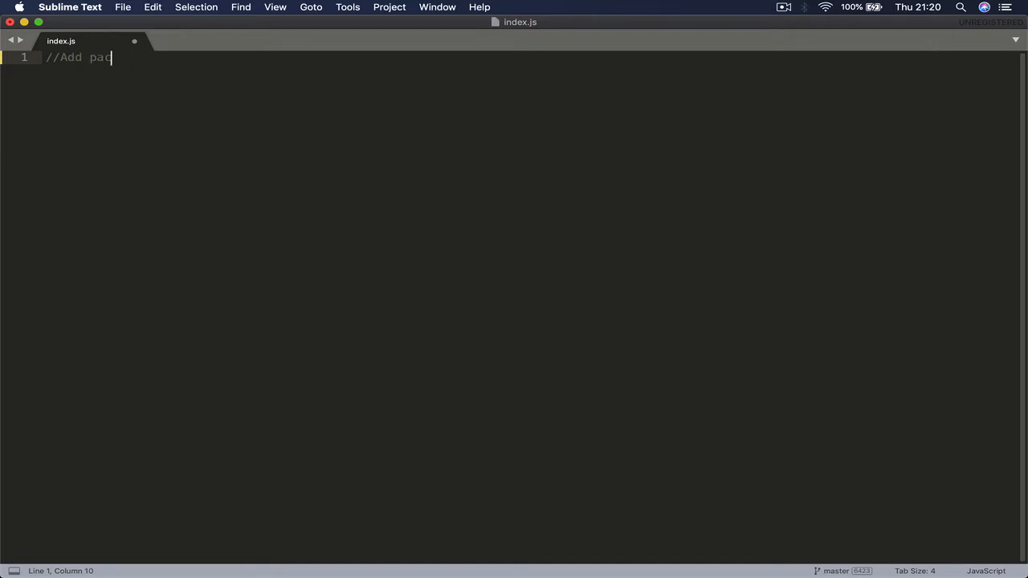
{"action": "type", "text": "keges we need"}
{"action": "type", "text": "c"}
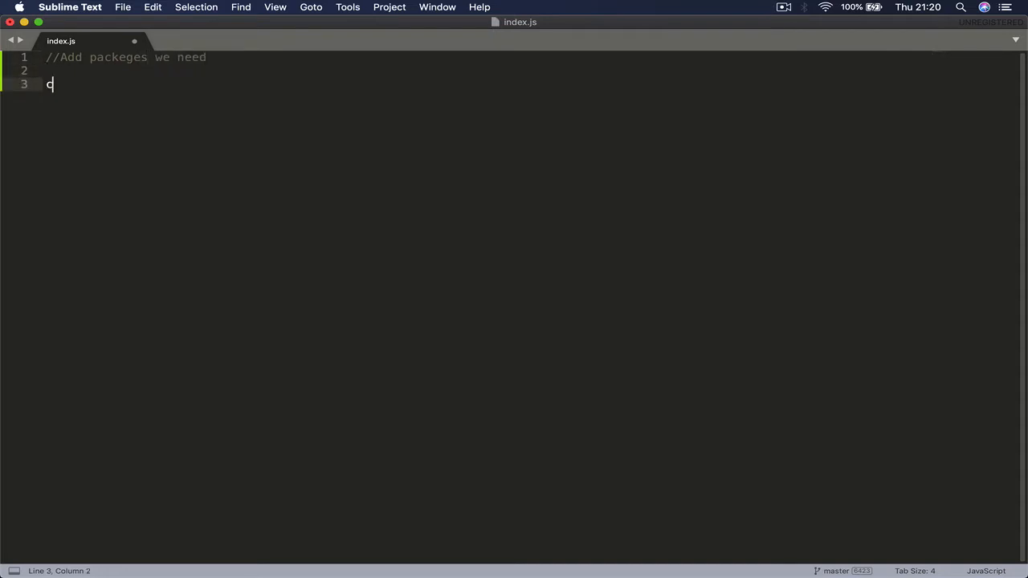
- Add the line const express = require('express') below the comment
{"action": "type", "text": "o"}
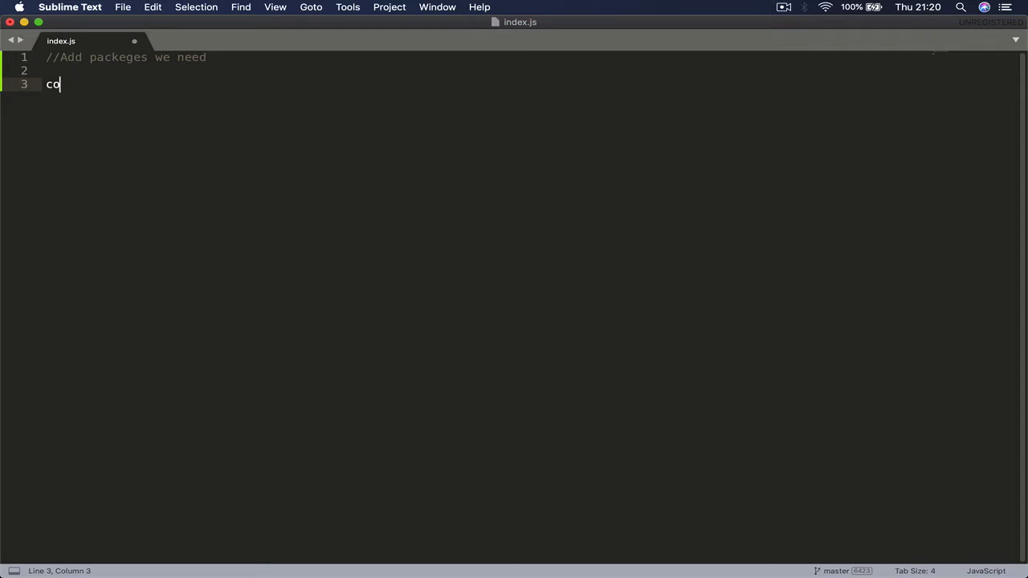
{"action": "type", "text": "nst"}
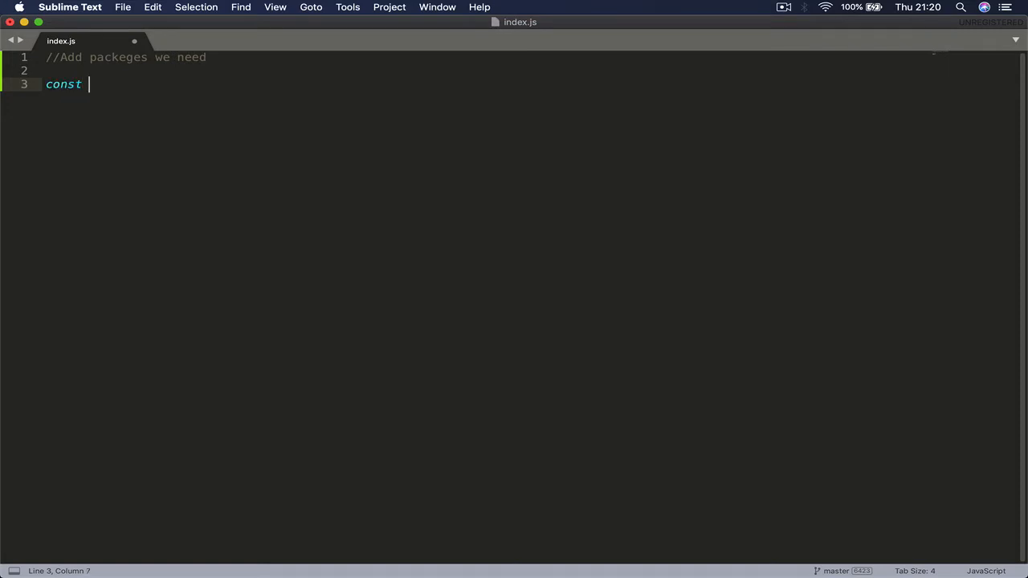
{"action": "type", "text": "expres"}
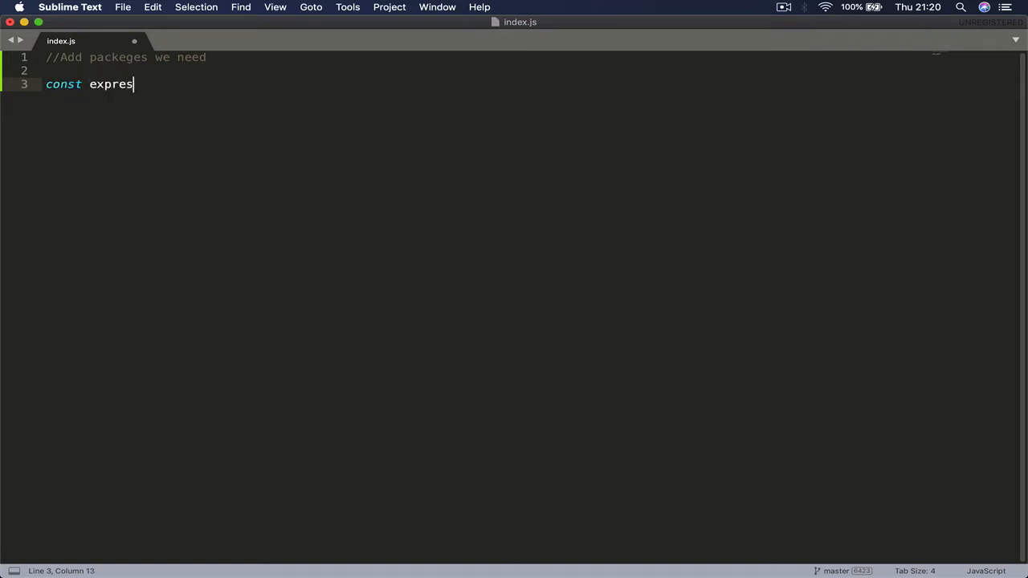
{"action": "type", "text": "s = re"}
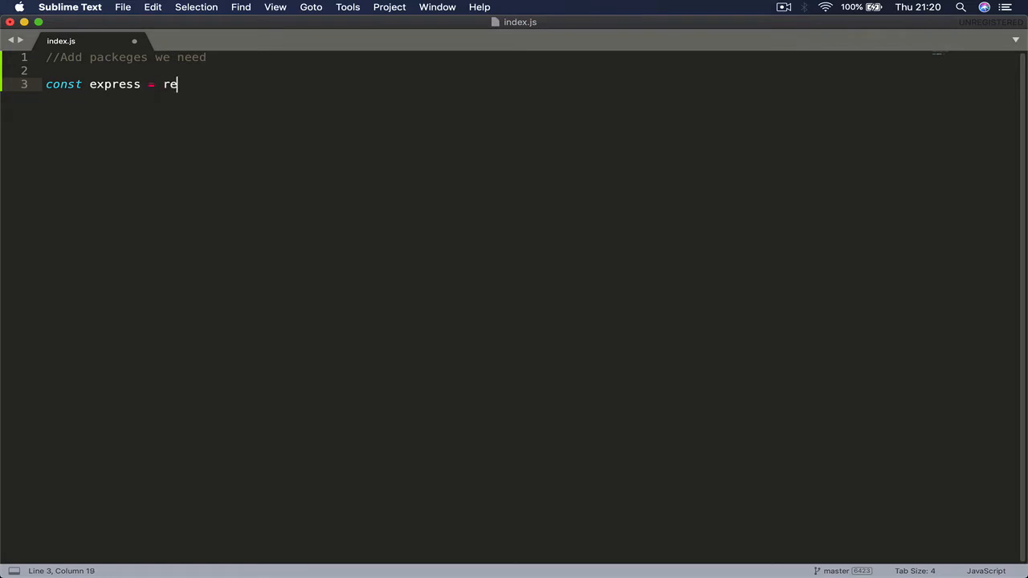
{"action": "type", "text": "quire"}
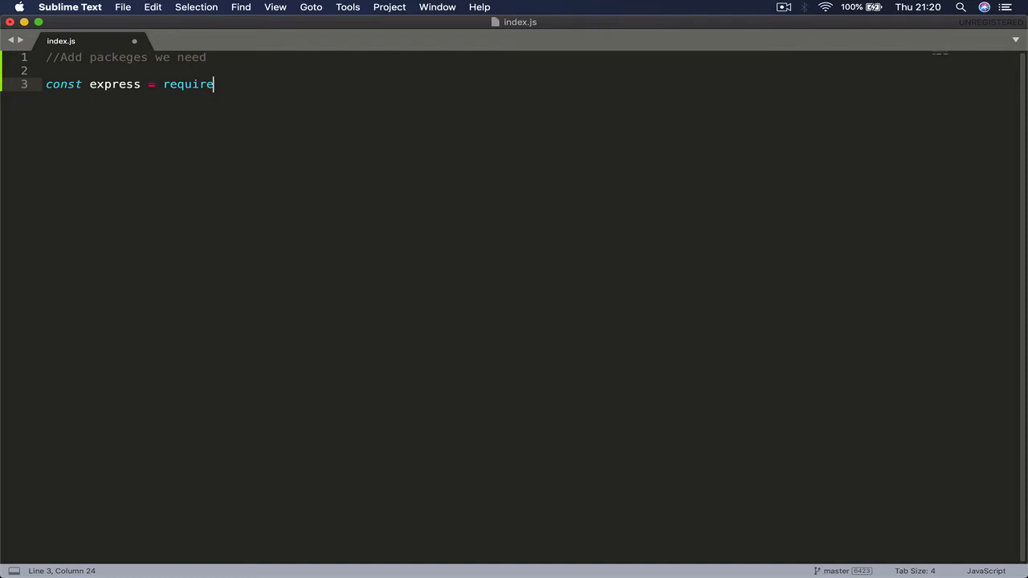
{"action": "type", "text": "('')"}
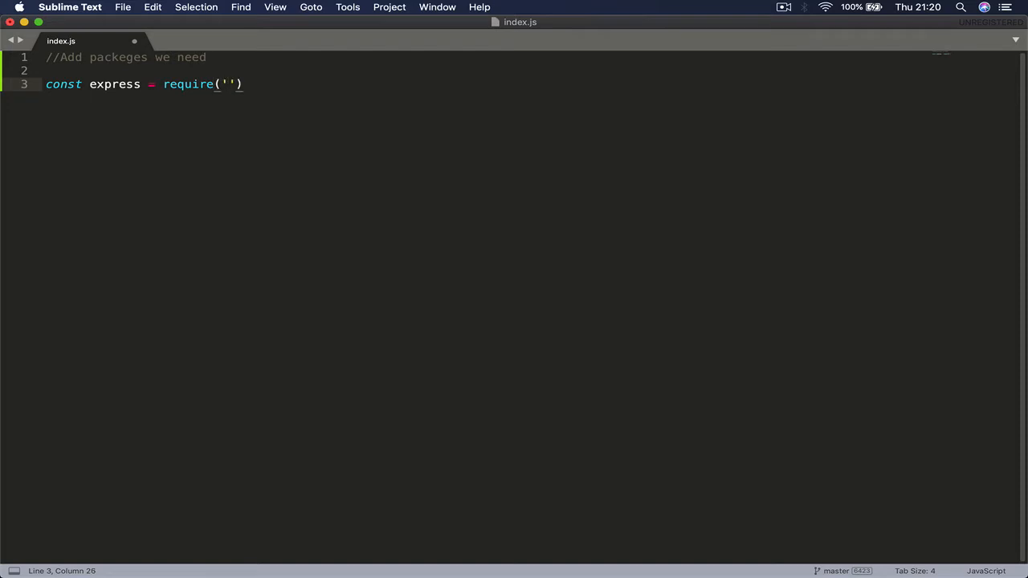
{"action": "type", "text": "express"}
{"action": "type", "text": "const"}
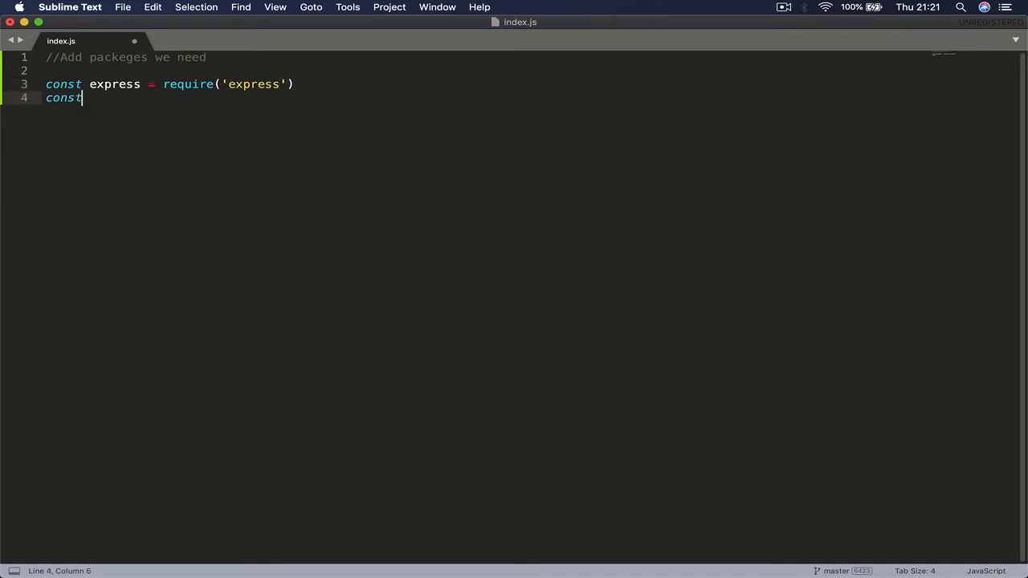
- Add const bodyParser = require('body-parser') on the next line
{"action": "type", "text": "body"}
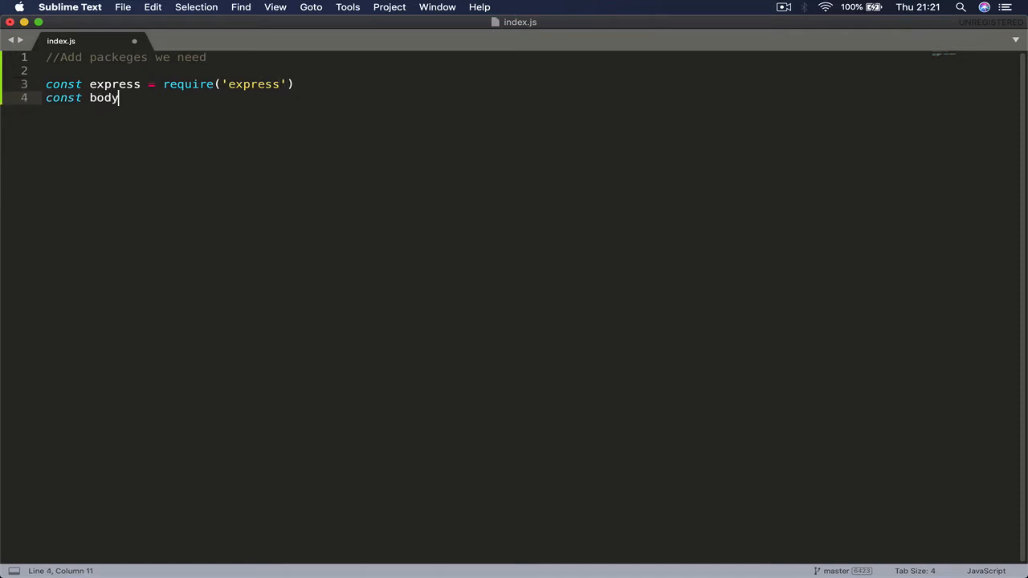
{"action": "type", "text": "Parser"}
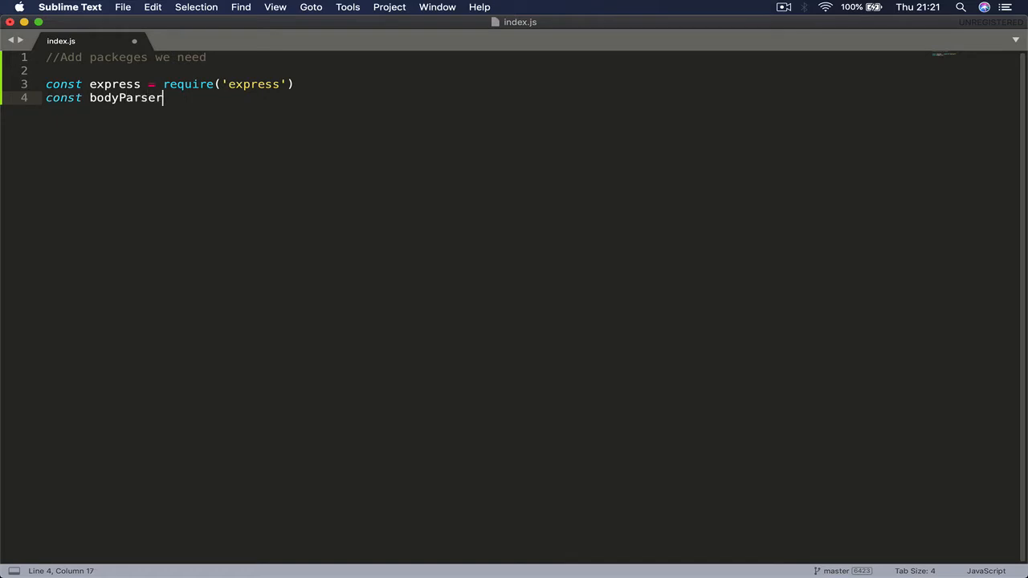
{"action": "type", "text": "= r"}
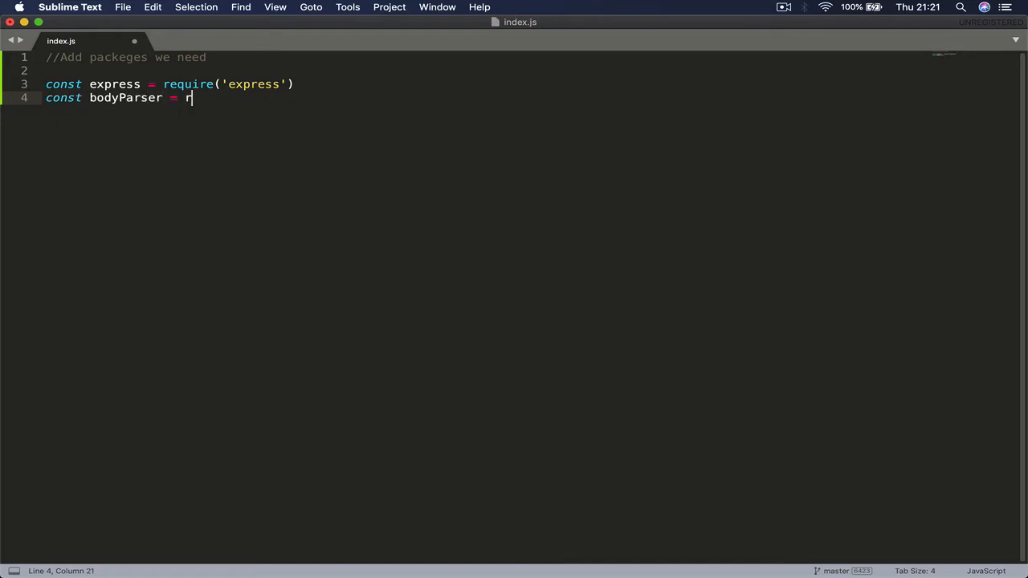
{"action": "type", "text": "equire()"}
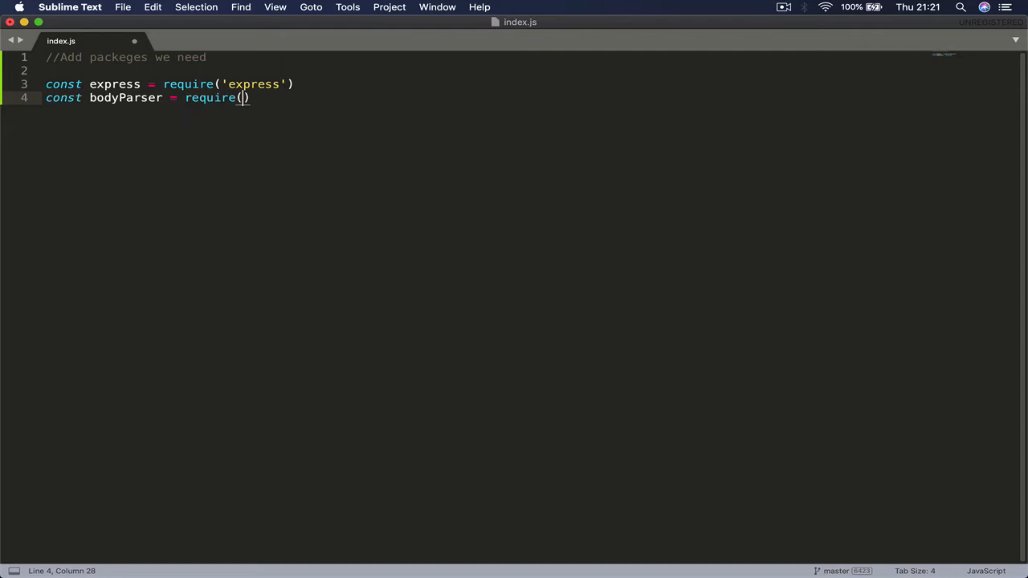
{"action": "type", "text": "'bo"}
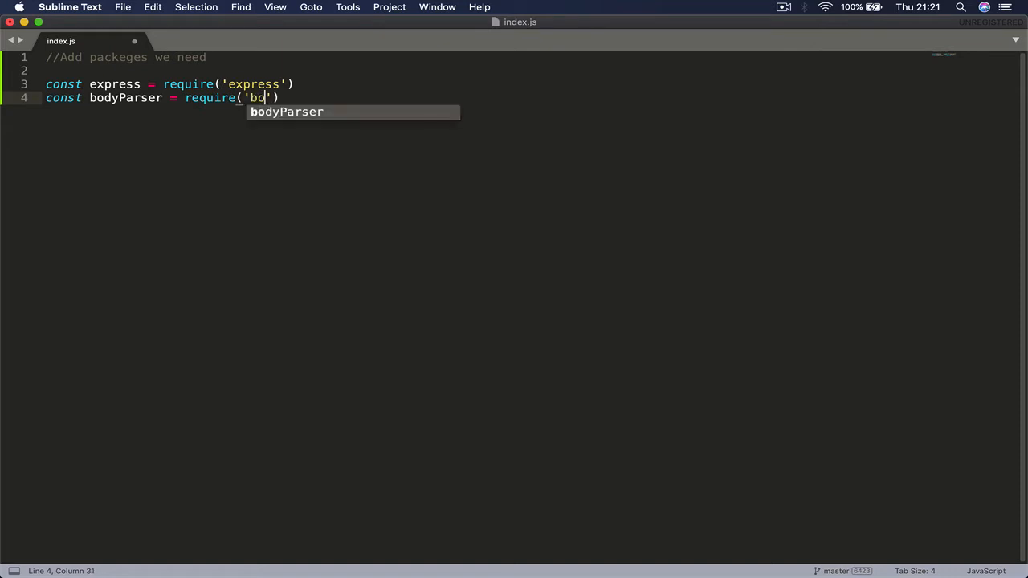
{"action": "type", "text": "dy"}
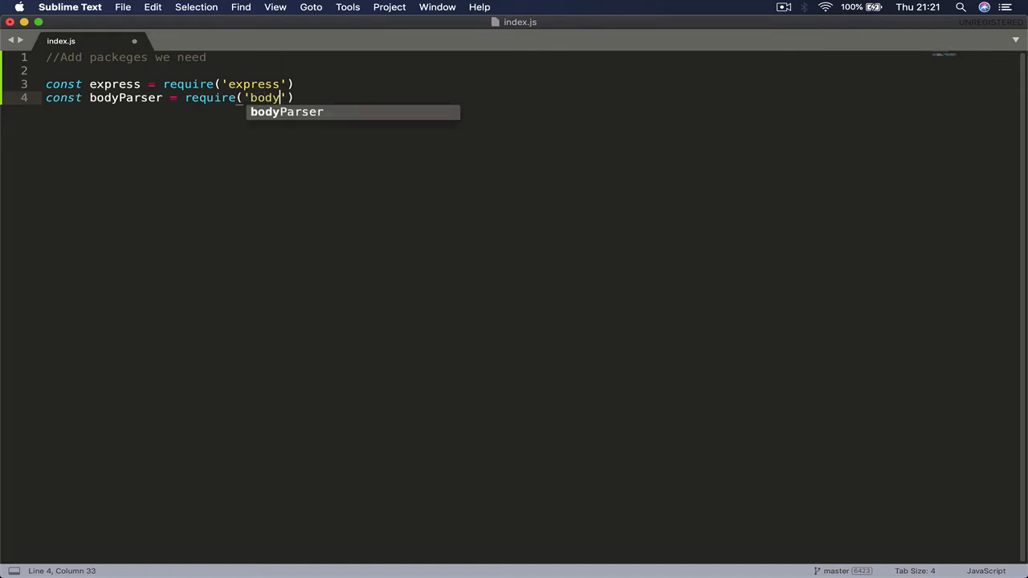
{"action": "type", "text": "-parser"}
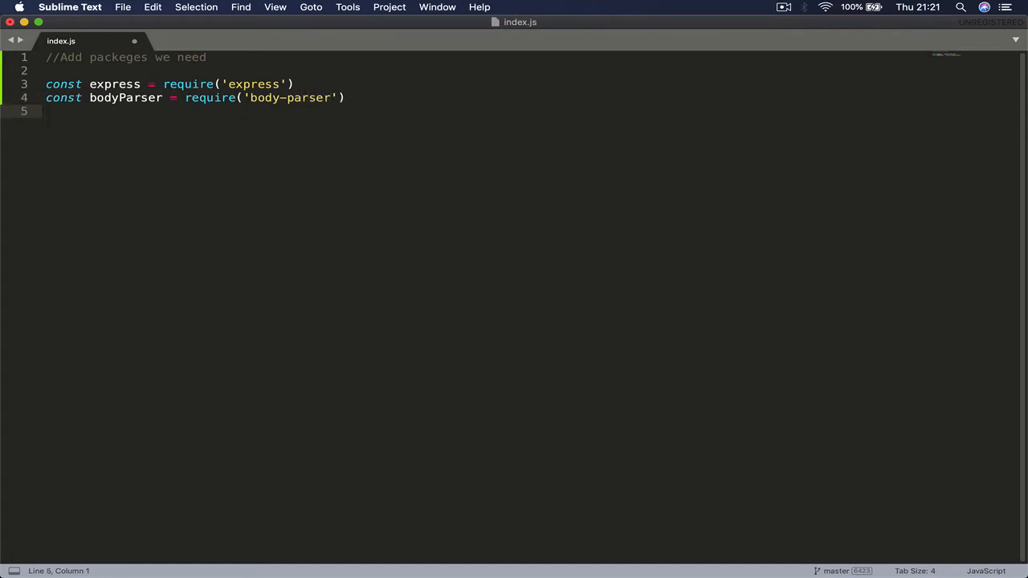
- Add var stripe = require('stripe')('') with an empty key placeholder
{"action": "type", "text": "va"}
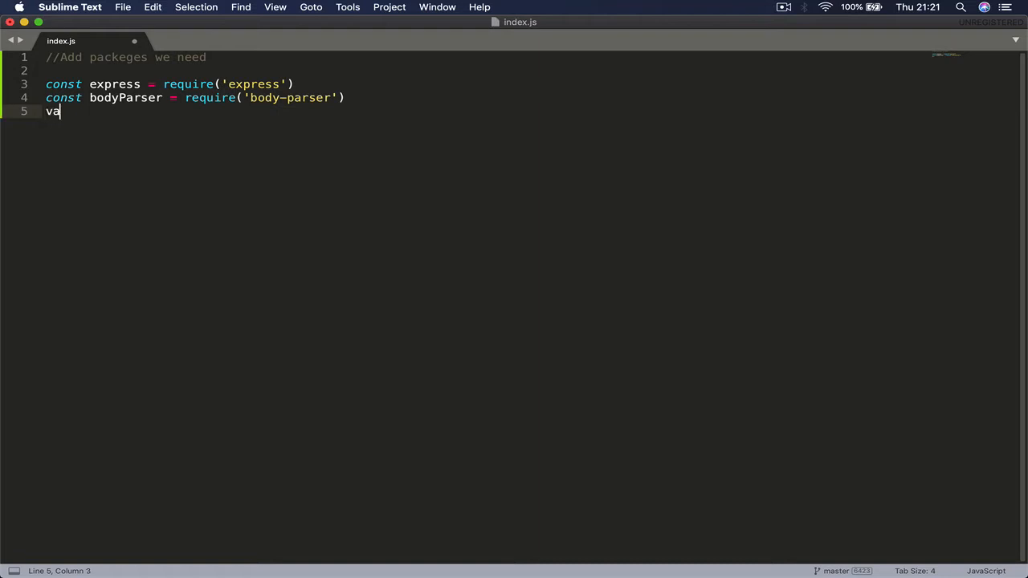
{"action": "type", "text": "r stripe"}
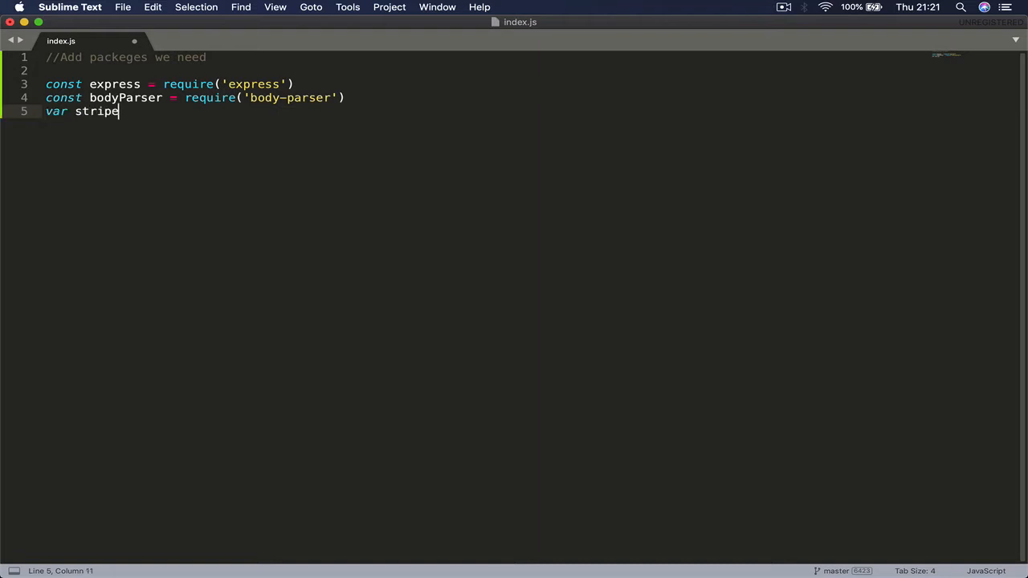
{"action": "type", "text": "="}
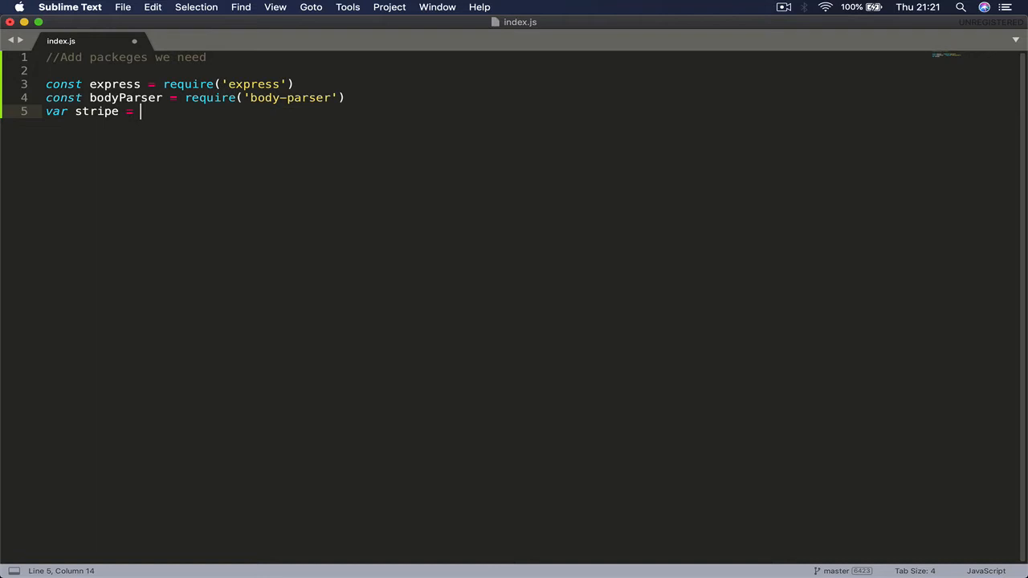
{"action": "type", "text": "require"}
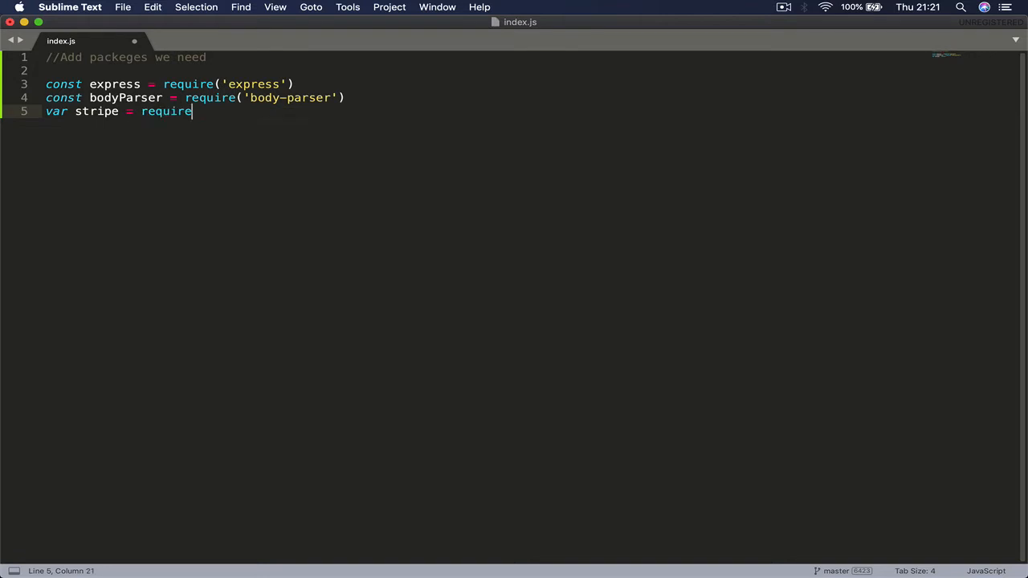
{"action": "type", "text": "('s')"}
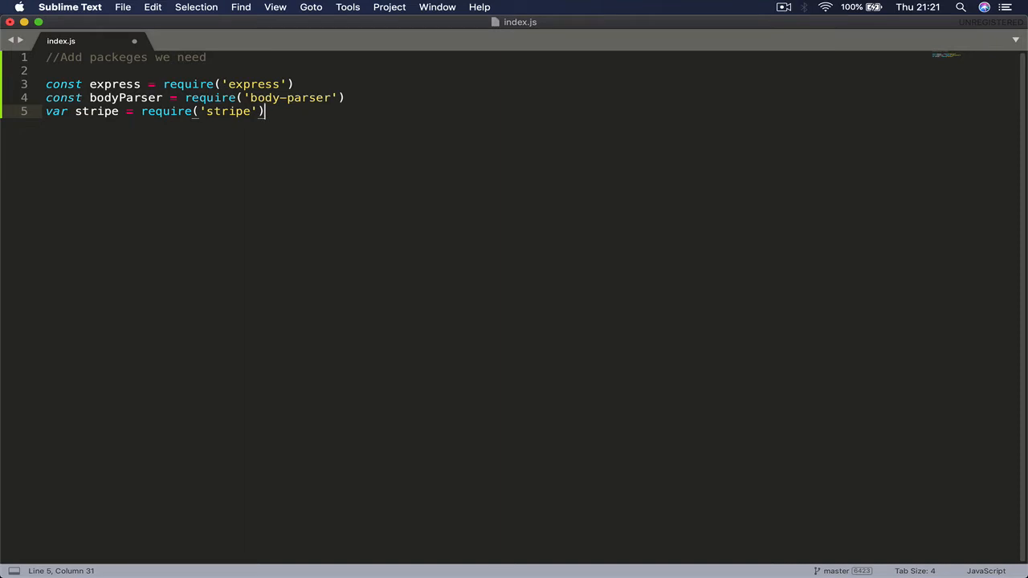
{"action": "type", "text": "('')"}
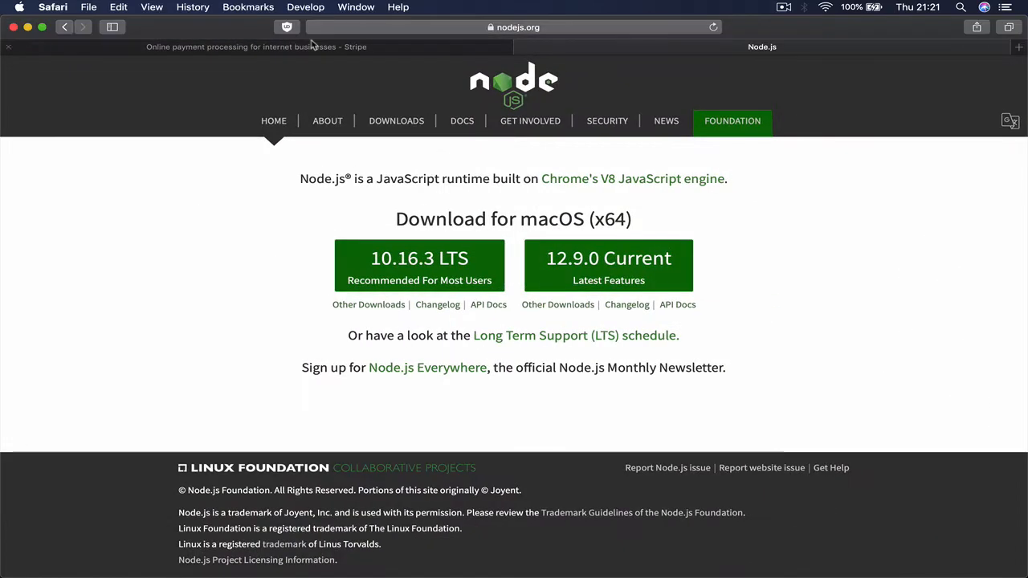
- Reveal the secret test key on the Stripe Dashboard's Developers > API keys page
{"action": "left_click", "coordinate": [257, 47]}
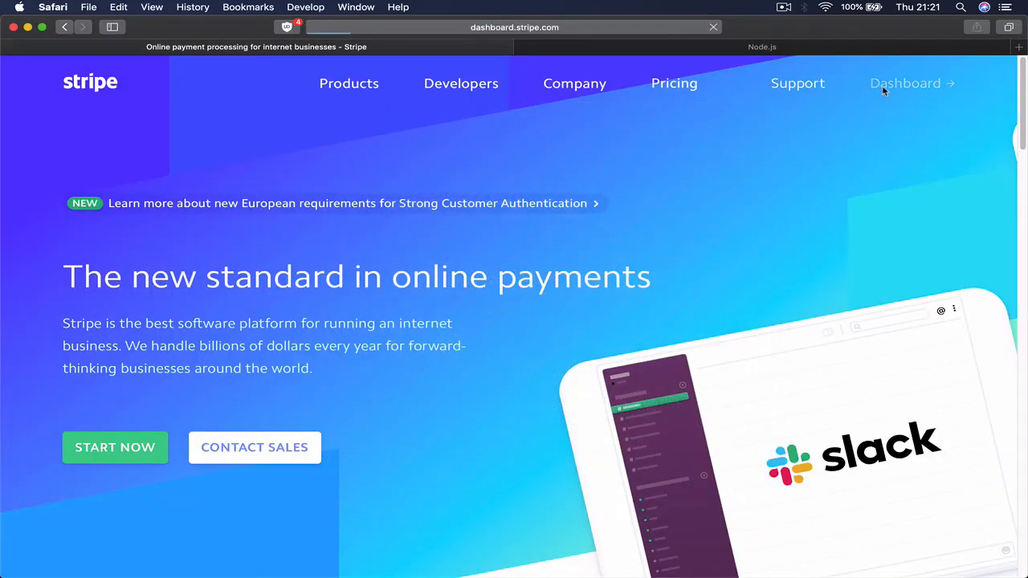
{"action": "left_click", "coordinate": [905, 83]}
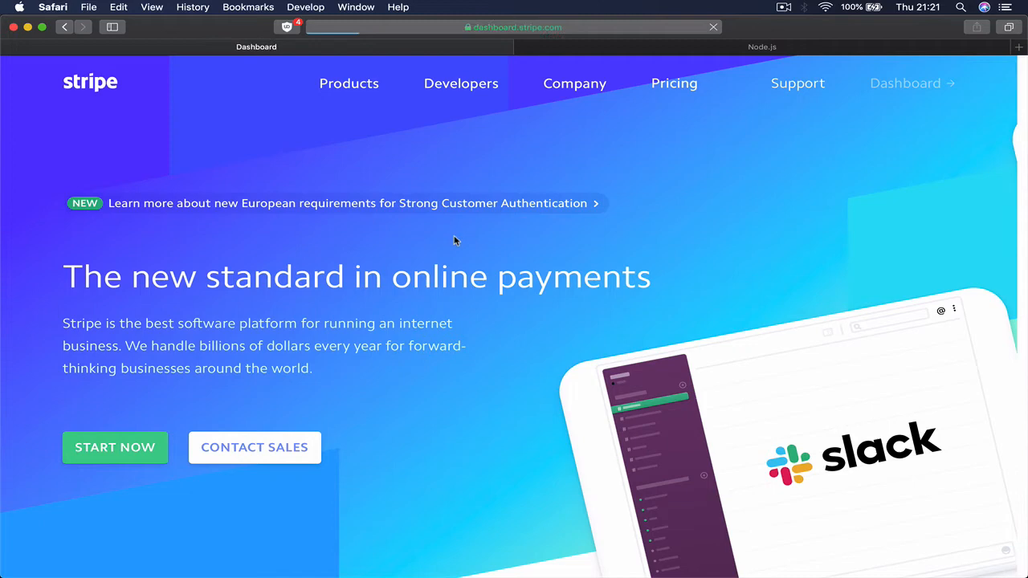
{"action": "left_click", "coordinate": [906, 83]}
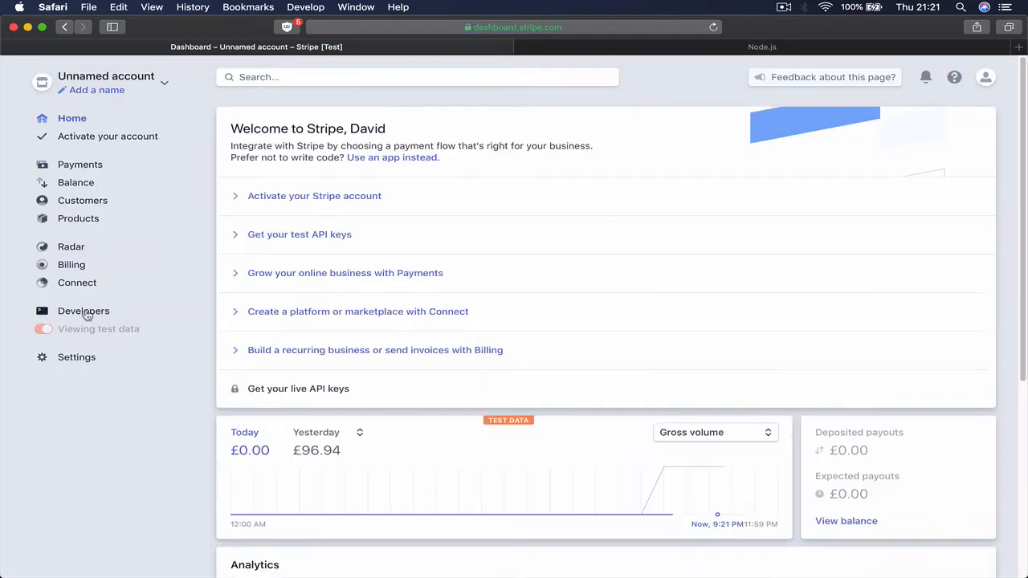
{"action": "left_click", "coordinate": [84, 312]}
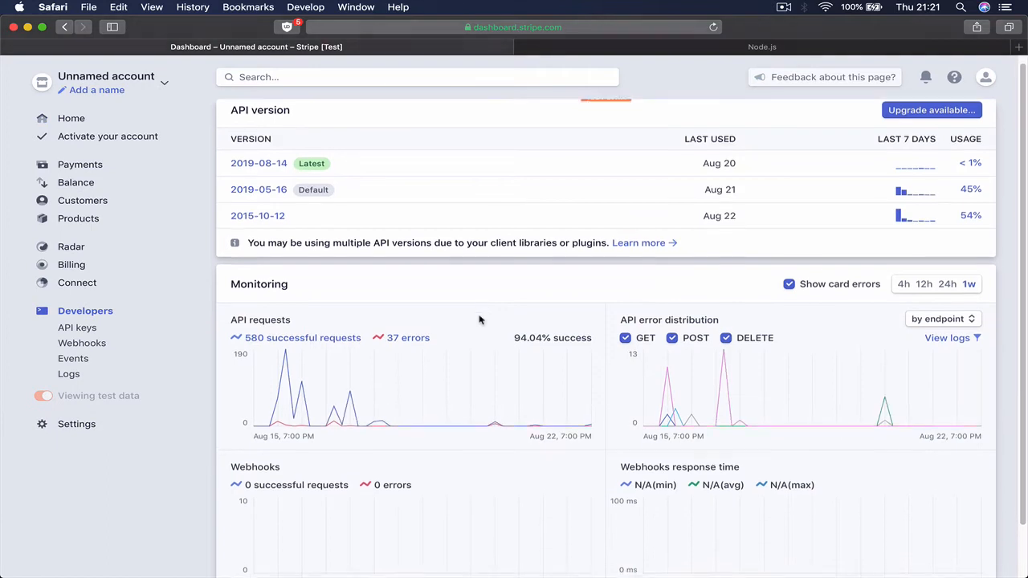
{"action": "left_click", "coordinate": [77, 328]}
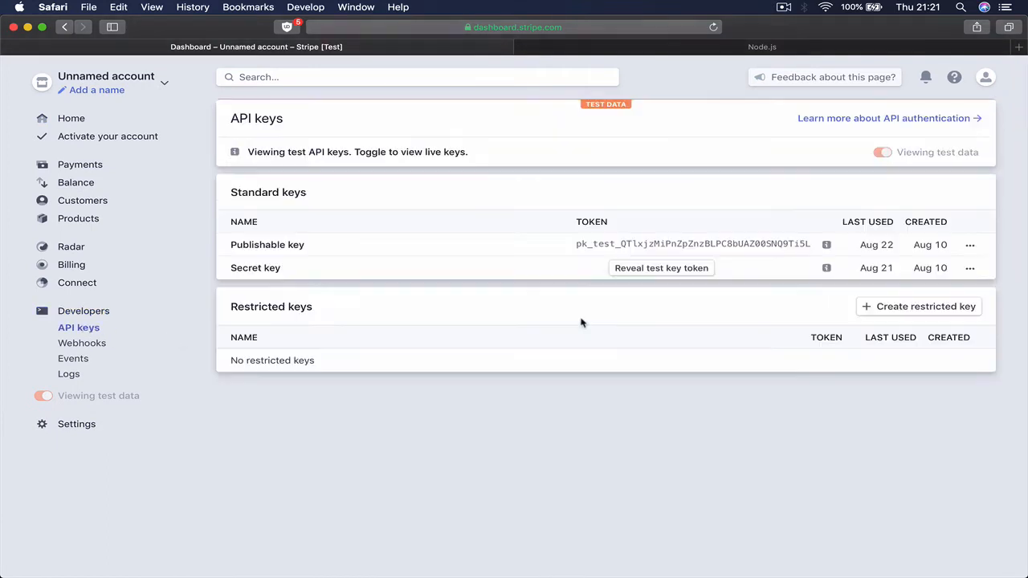
{"action": "left_click", "coordinate": [662, 266]}
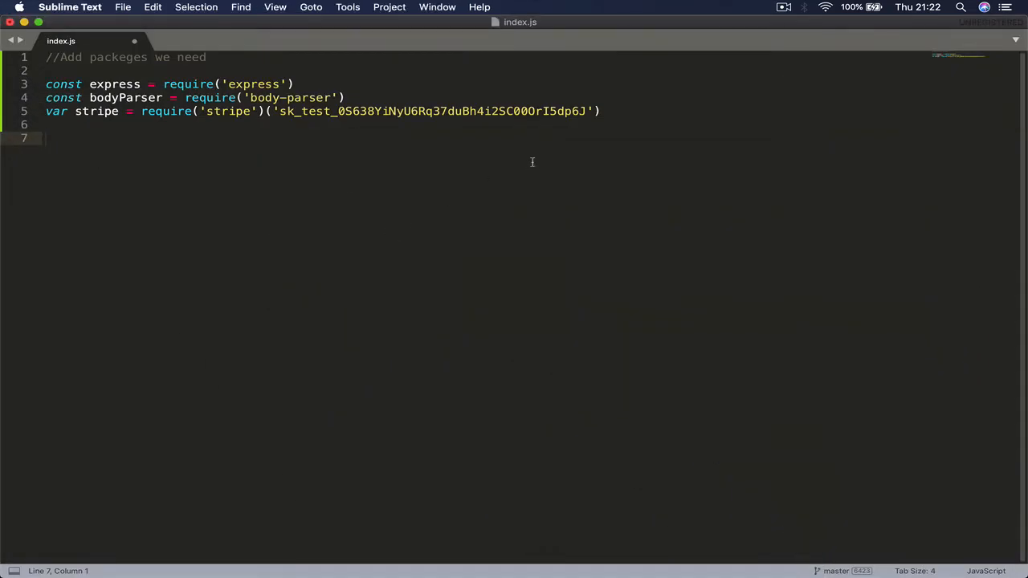
{"action": "mouse_move", "coordinate": [398, 141]}
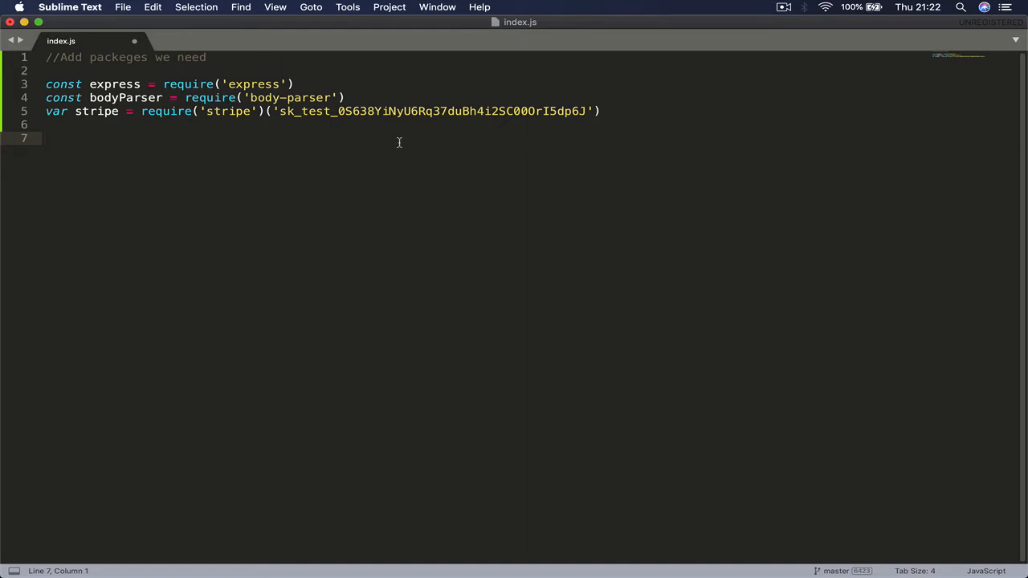
{"action": "mouse_move", "coordinate": [385, 148]}
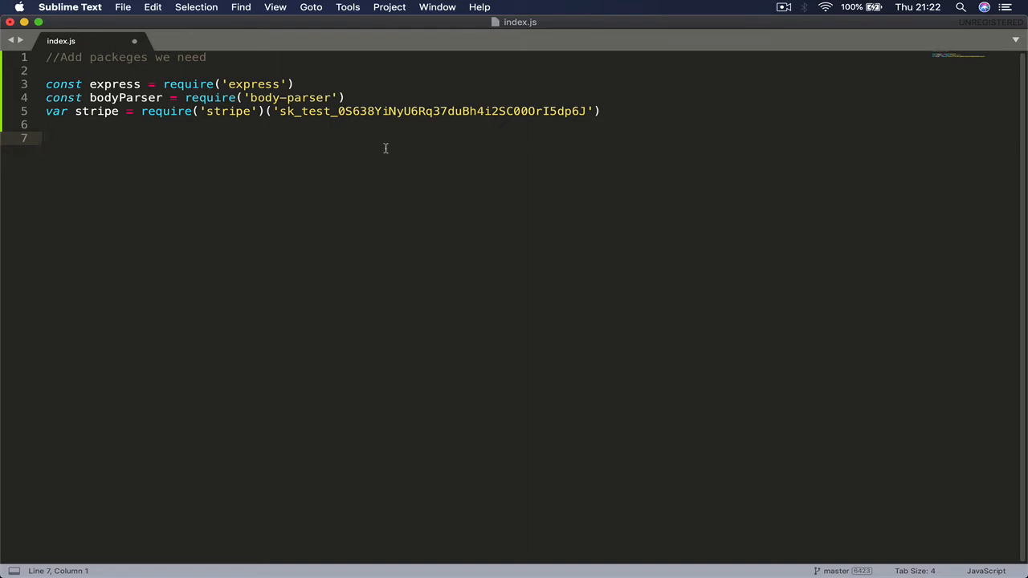
{"action": "mouse_move", "coordinate": [265, 153]}
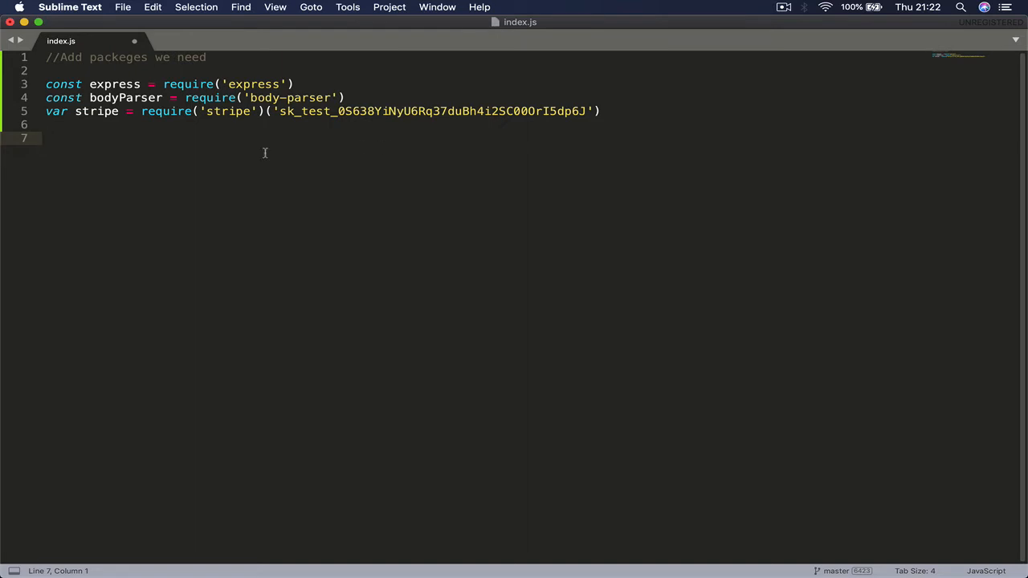
- Add const app = express() below the package imports
{"action": "type", "text": "const"}
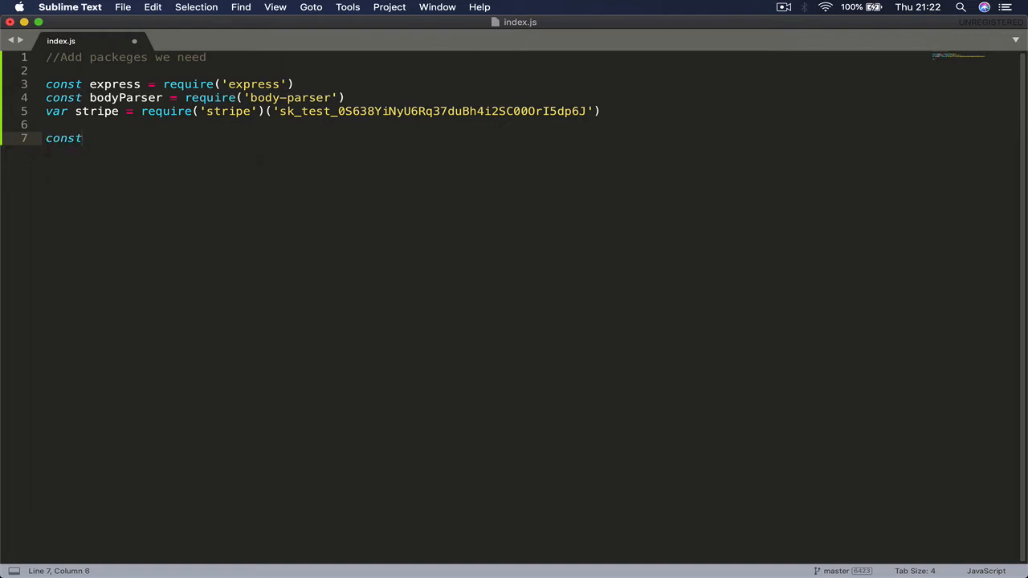
{"action": "type", "text": "ex"}
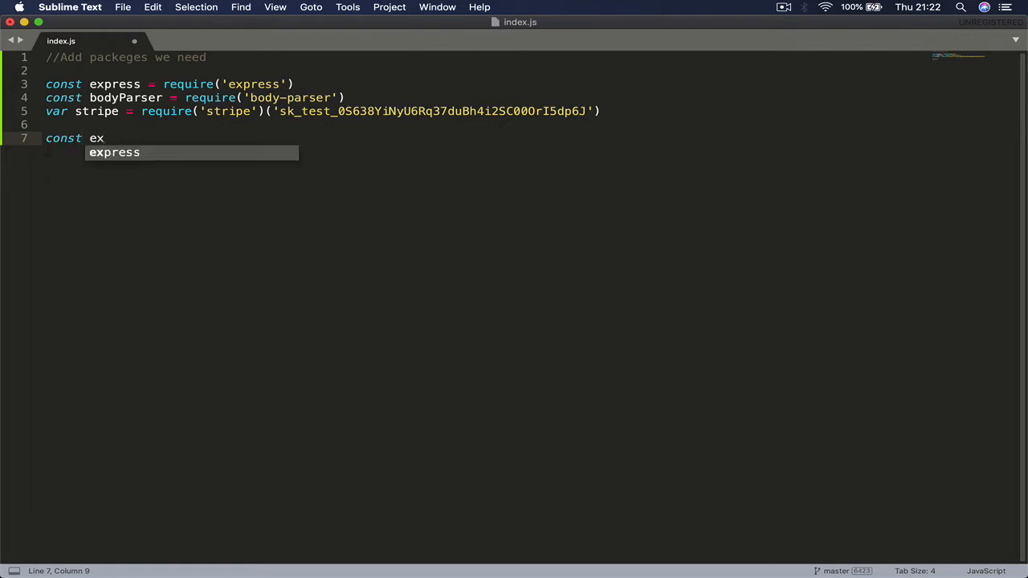
{"action": "type", "text": "app"}
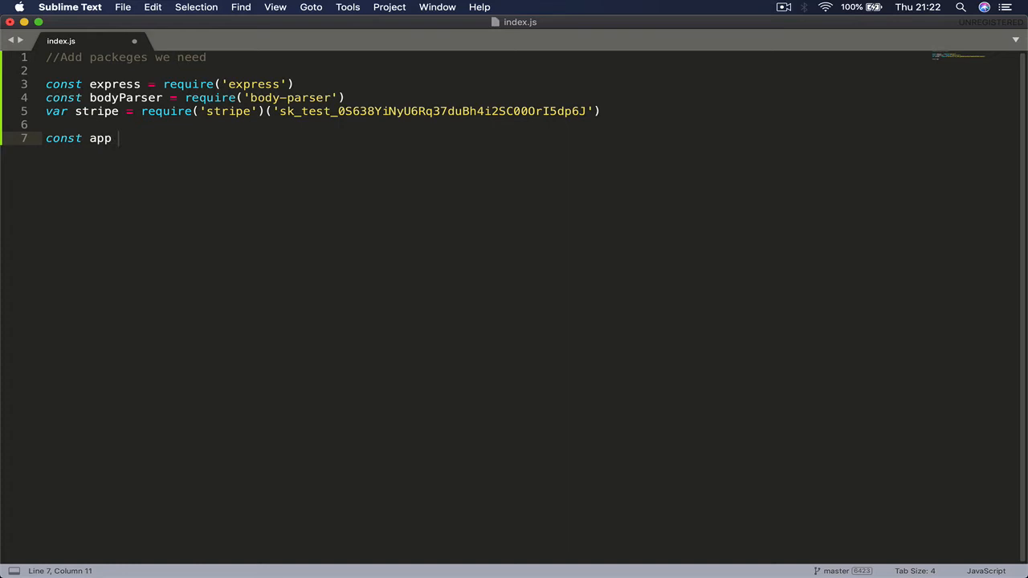
{"action": "type", "text": "= express("}
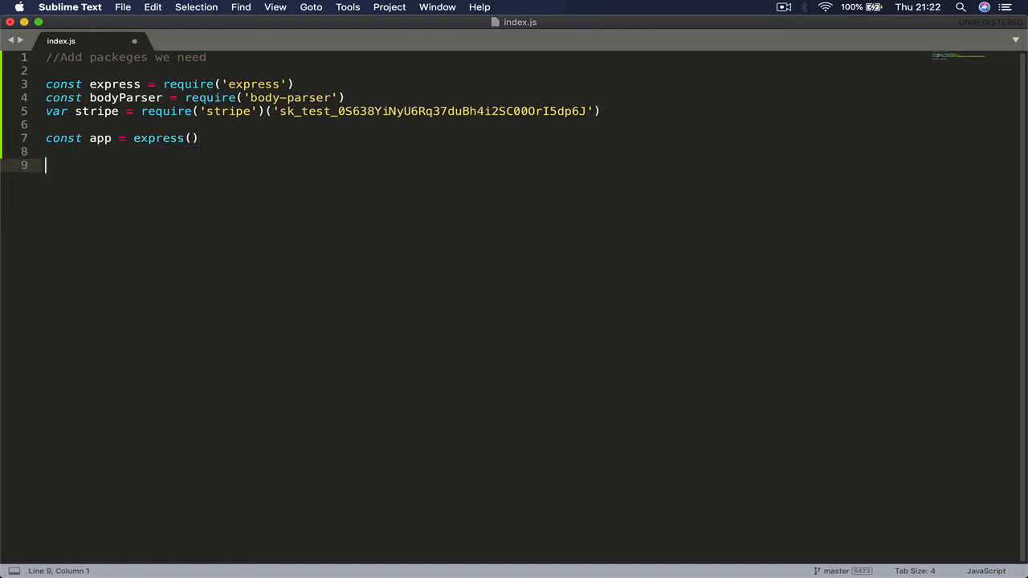
- Add the middleware line app.use(bodyParser.json())
{"action": "type", "text": "app."}
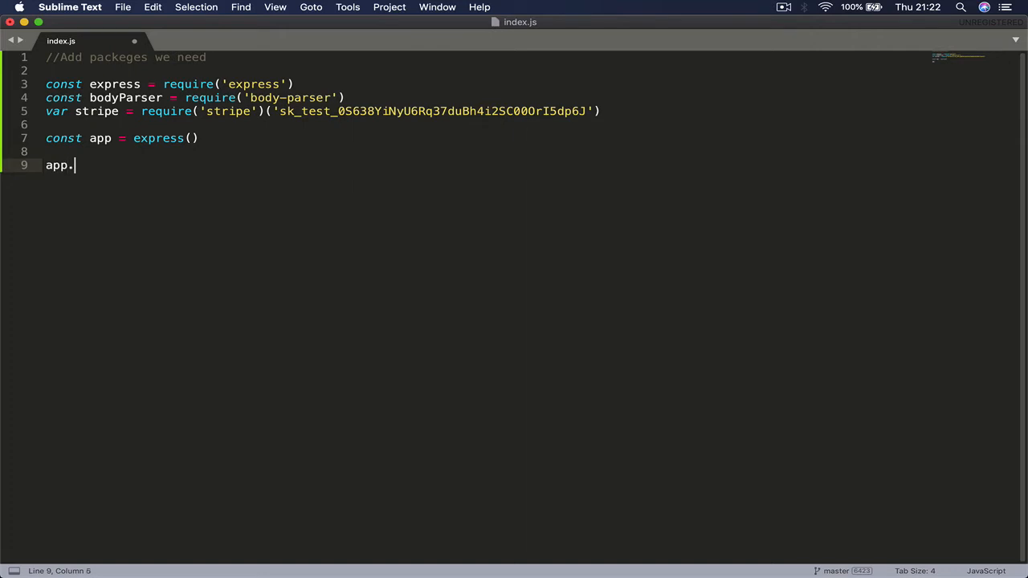
{"action": "type", "text": "use()"}
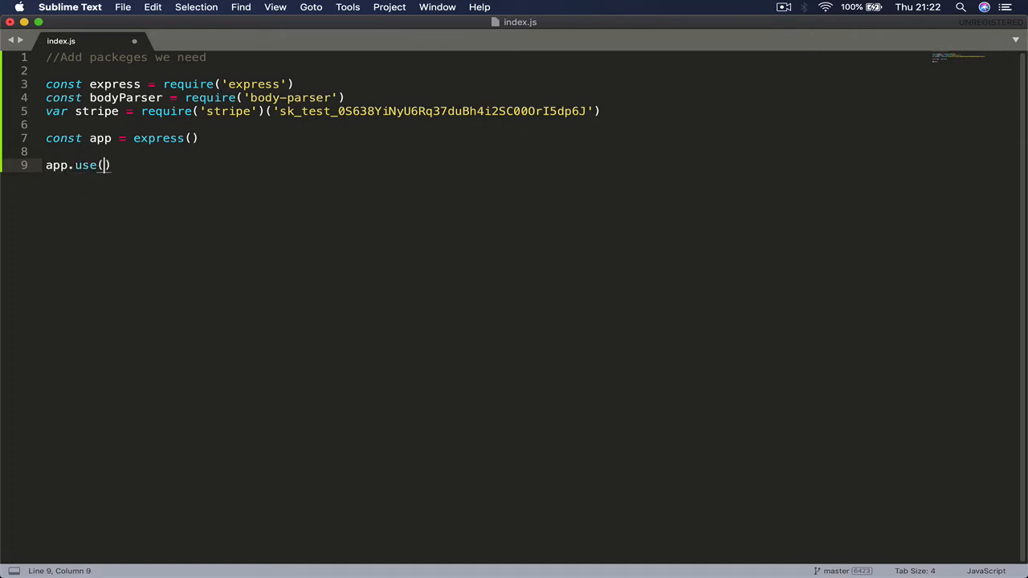
{"action": "type", "text": "bp"}
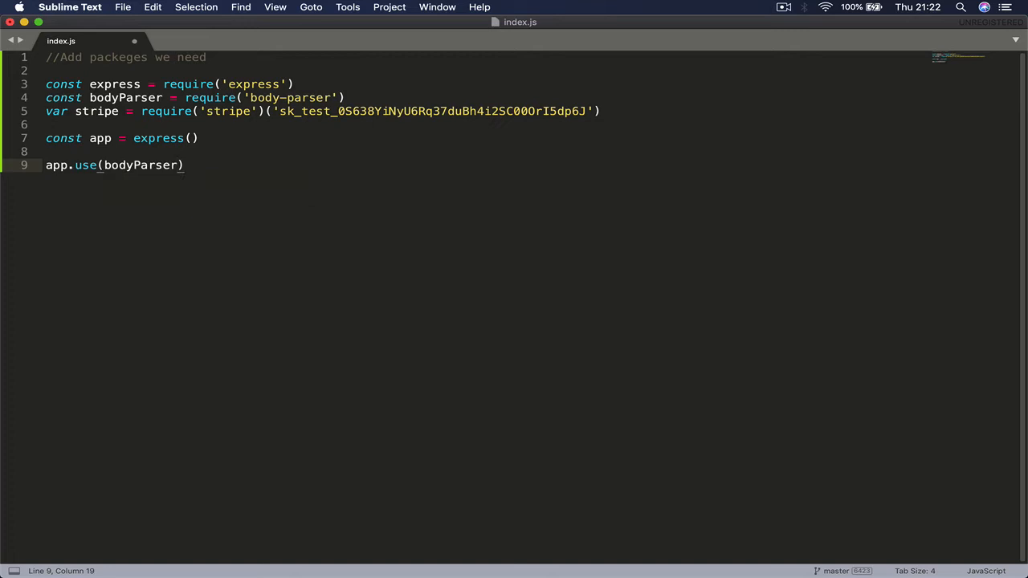
{"action": "type", "text": ".j"}
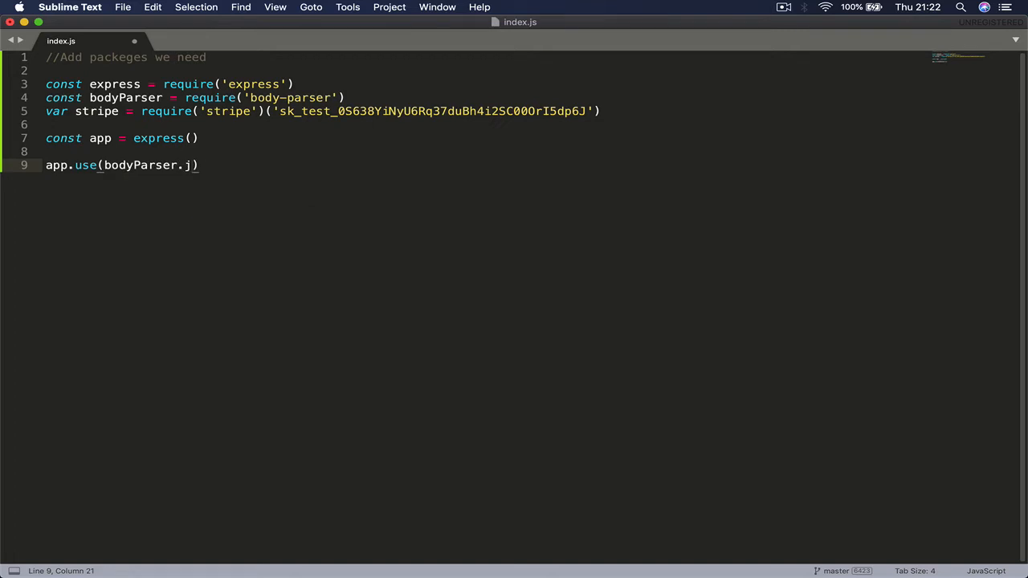
{"action": "type", "text": "son()"}
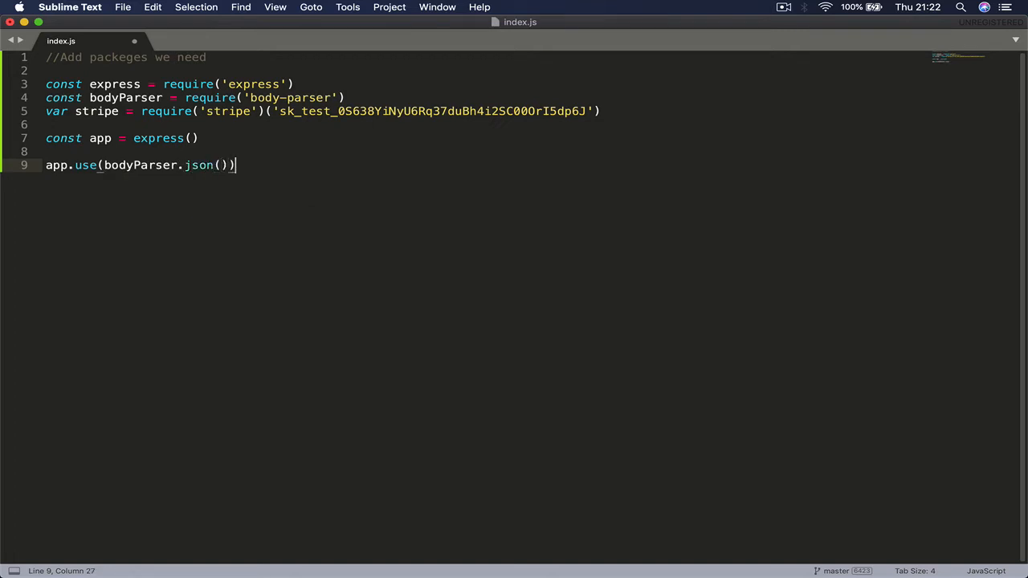
{"action": "key", "text": "Enter"}
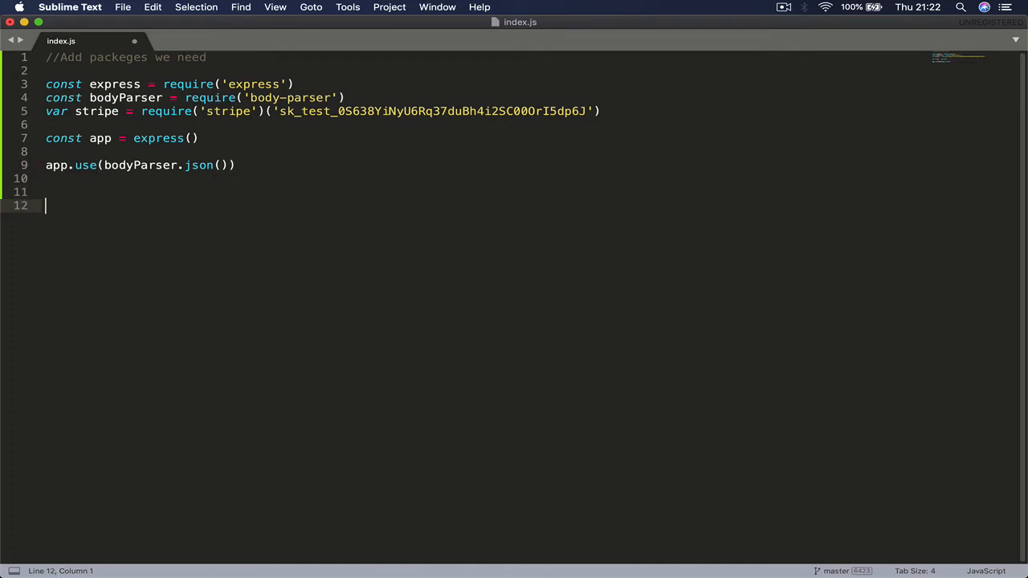
- Start a GET route app.get('/', function(req, res) { for the root path
{"action": "type", "text": "app."}
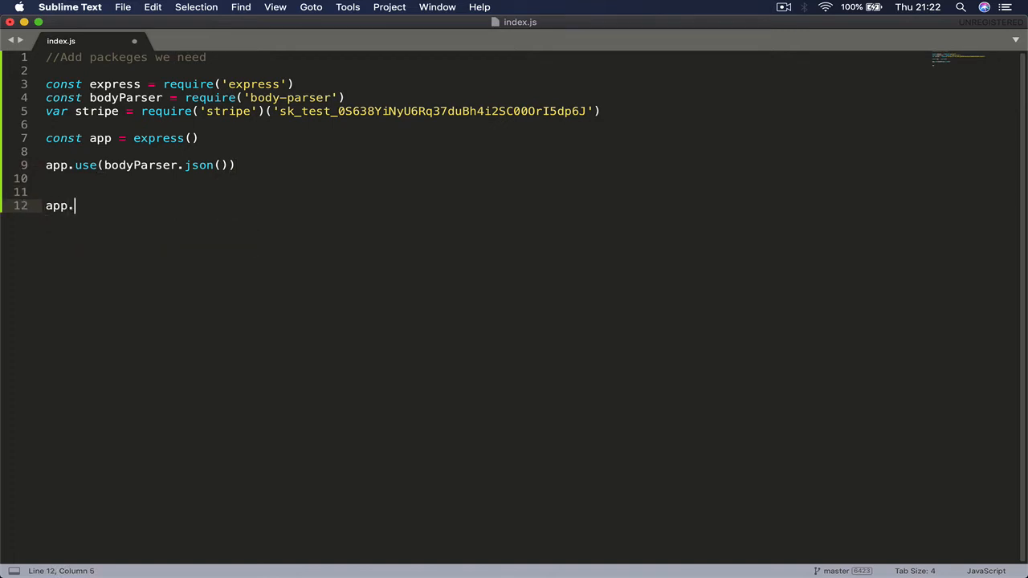
{"action": "type", "text": "get("}
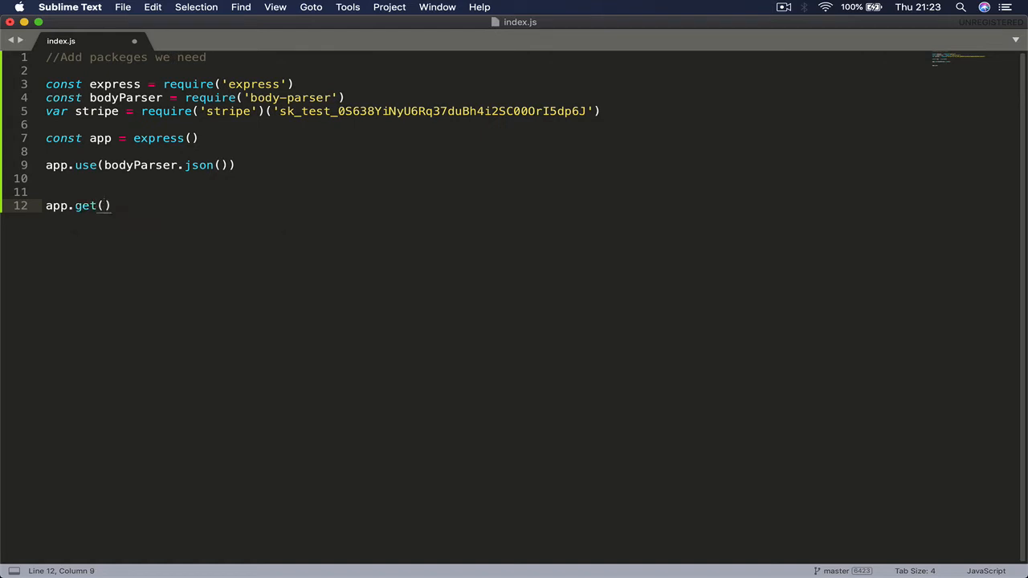
{"action": "type", "text": "'/'"}
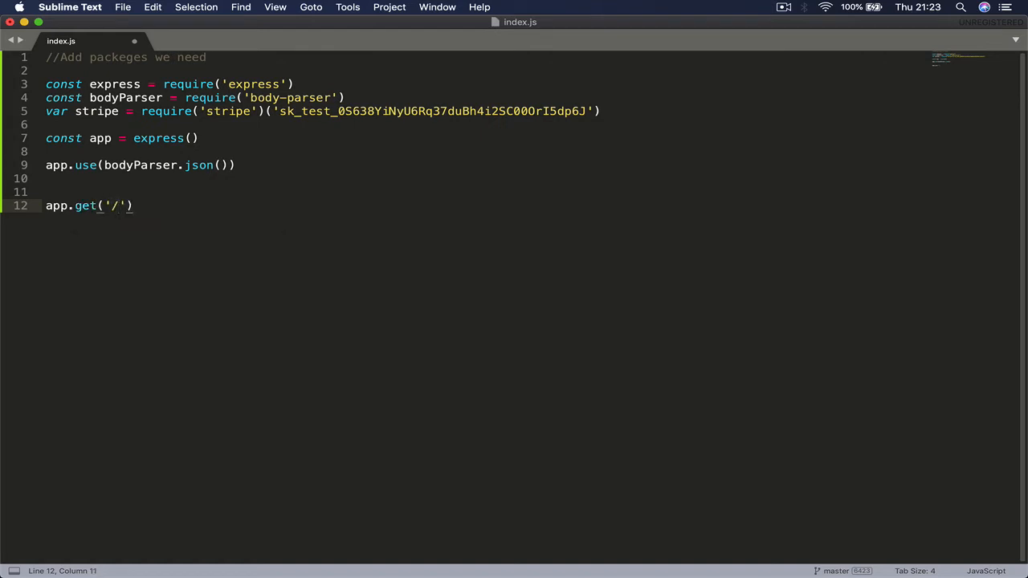
{"action": "type", "text": "\" \""}
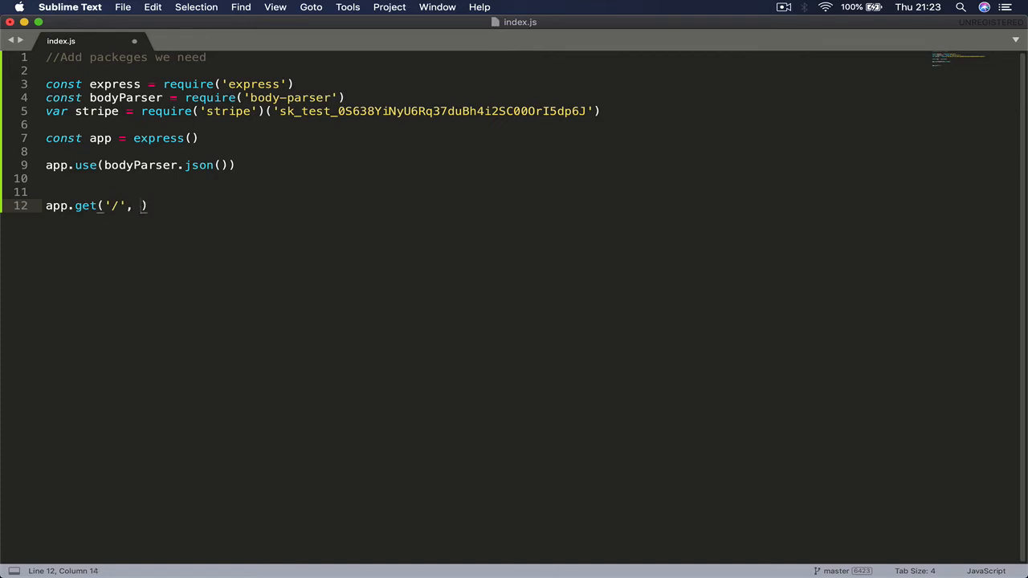
{"action": "type", "text": "function("}
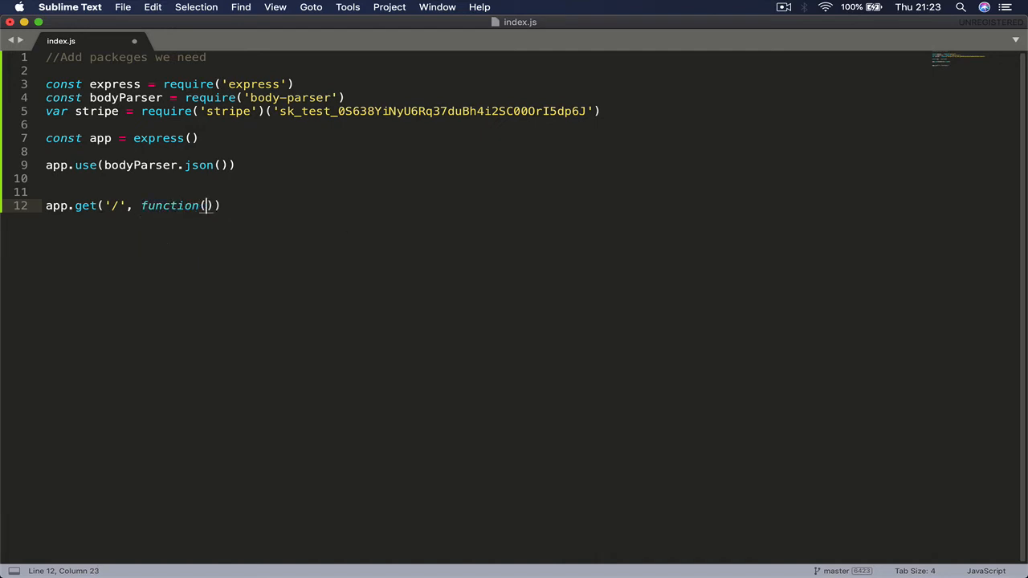
{"action": "type", "text": "require"}
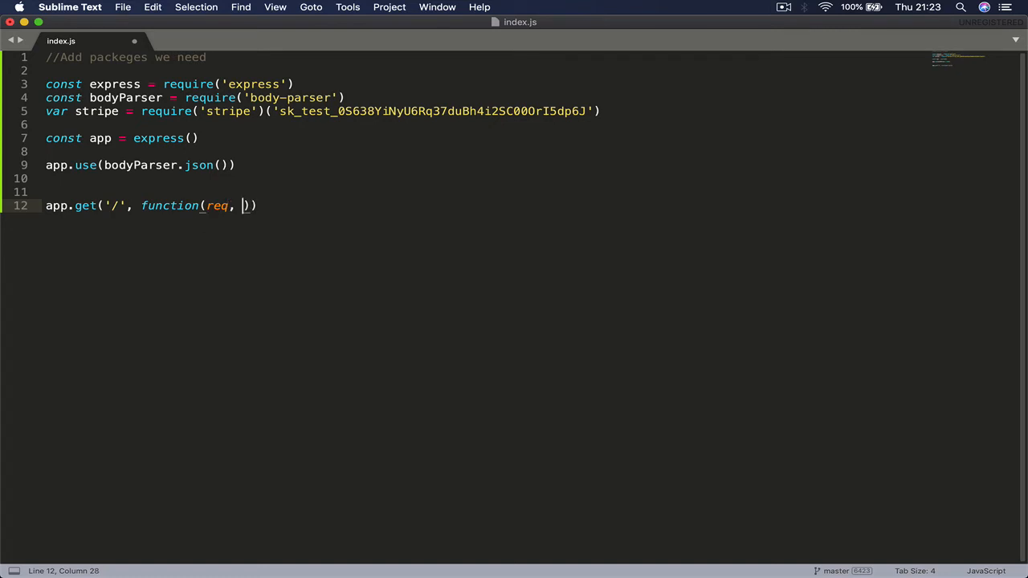
{"action": "type", "text": "res"}
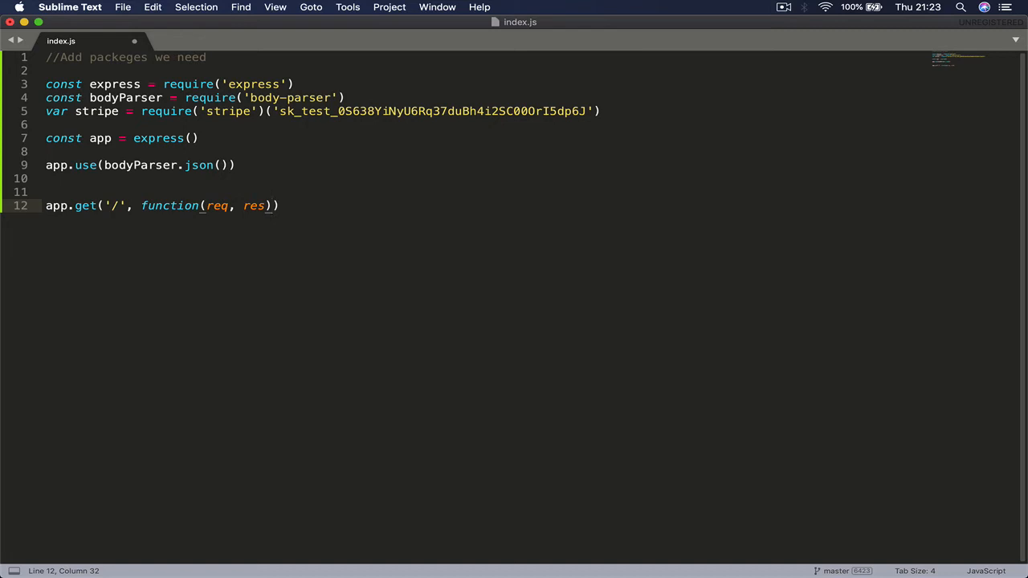
{"action": "type", "text": "{"}
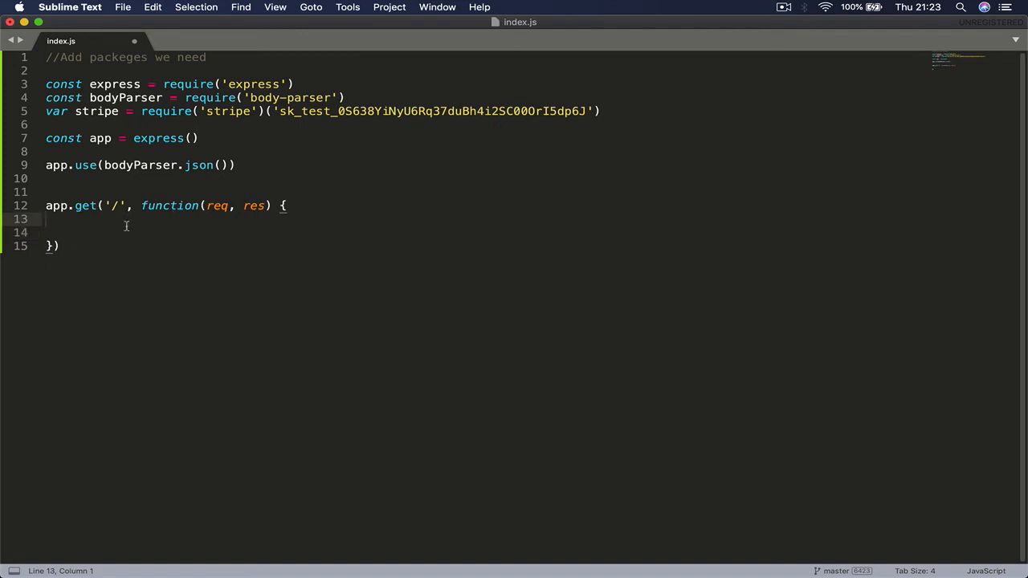
- Make the route respond with res.send('Hello iOSDevSchool')
{"action": "type", "text": "res."}
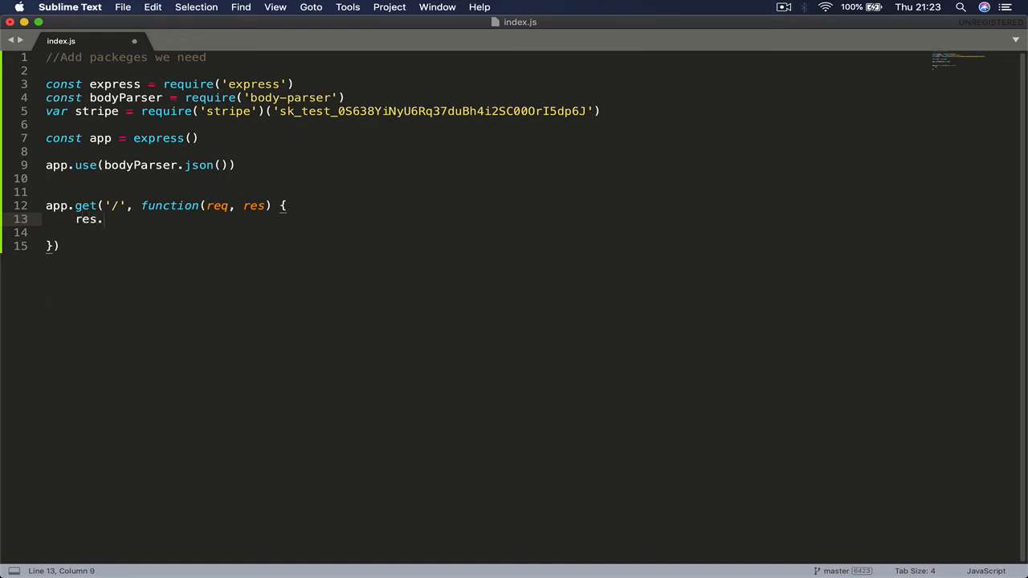
{"action": "type", "text": "send"}
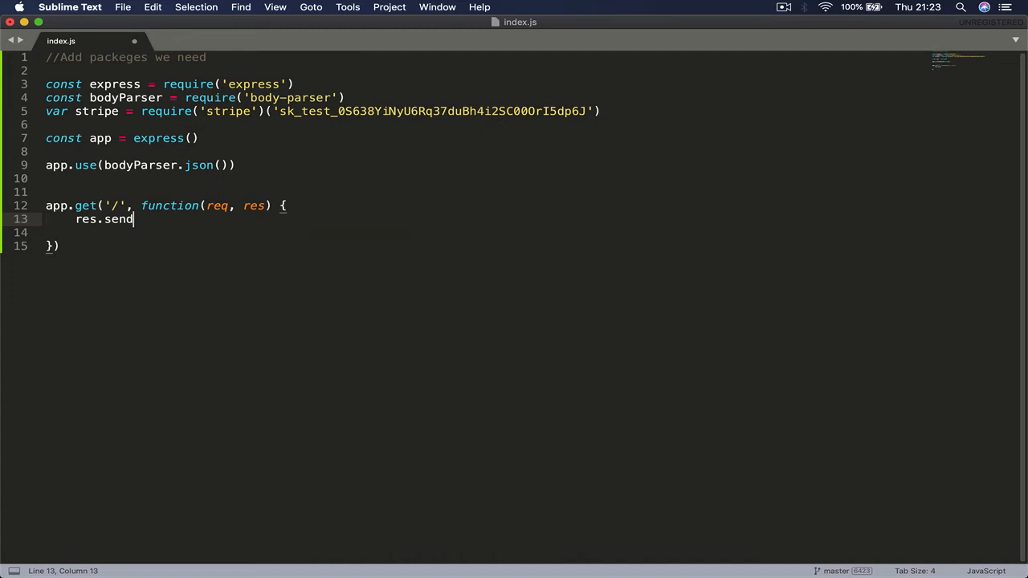
{"action": "type", "text": "('')"}
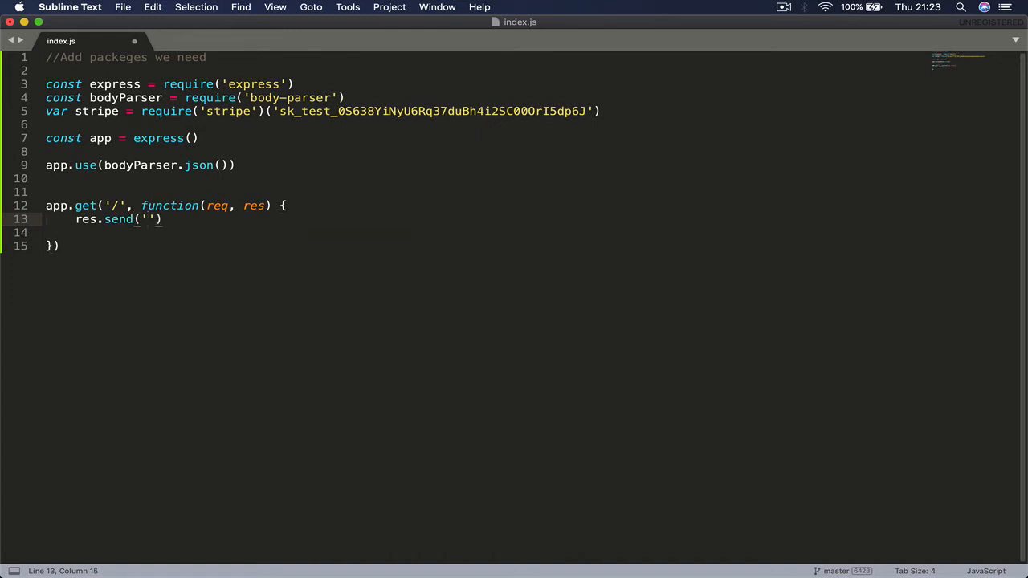
{"action": "type", "text": "Hello"}
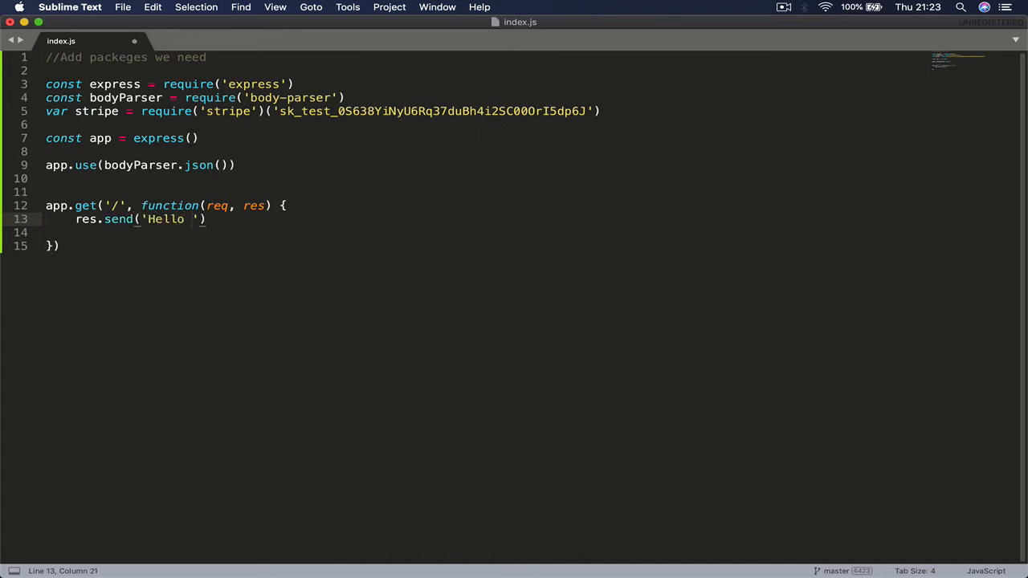
{"action": "type", "text": "iOSDe"}
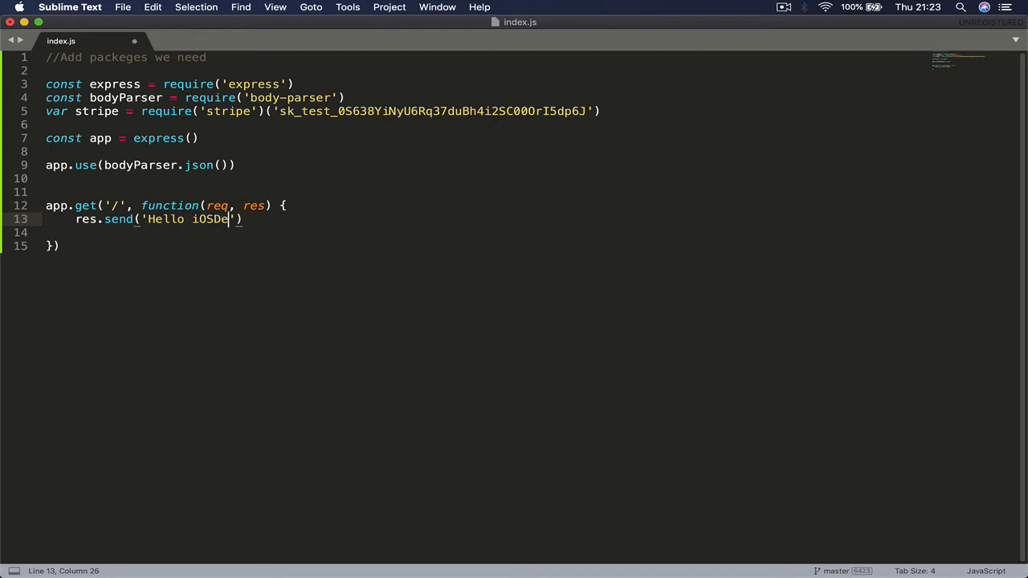
{"action": "type", "text": "vs"}
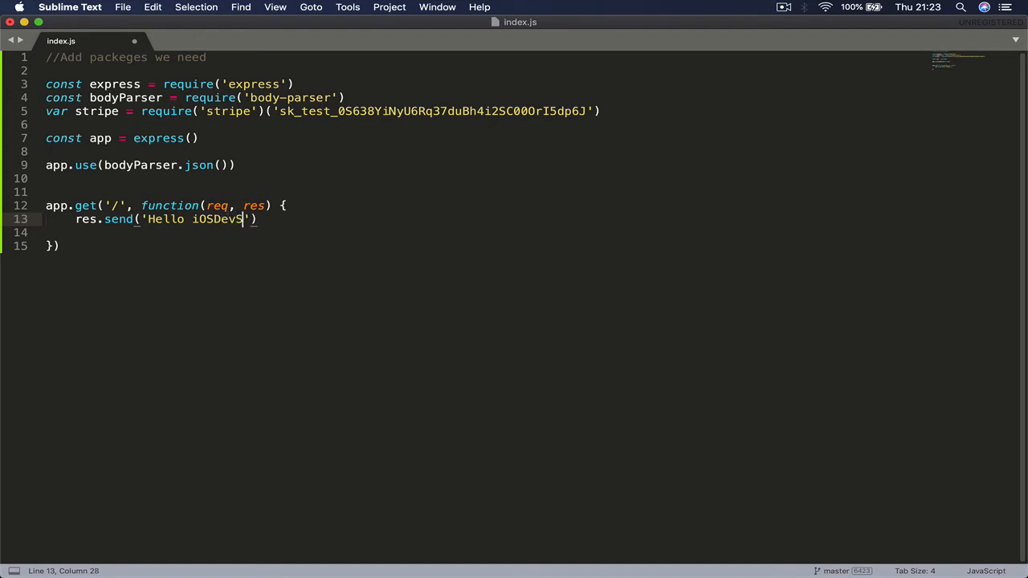
{"action": "type", "text": "School"}
{"action": "type", "text": "app"}
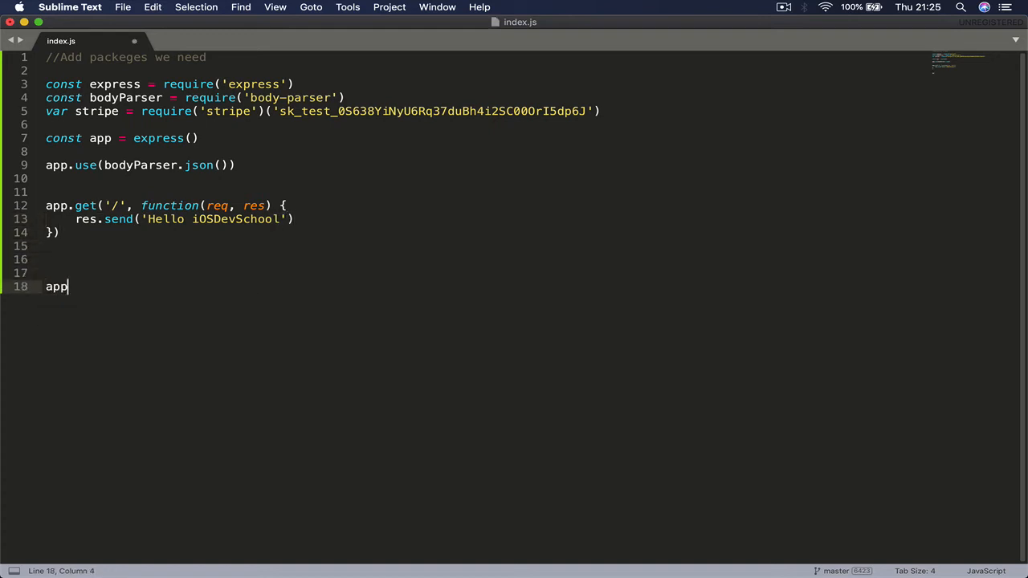
- Add app.listen(3000, () => { to start the server on port 3000
{"action": "type", "text": ".list"}
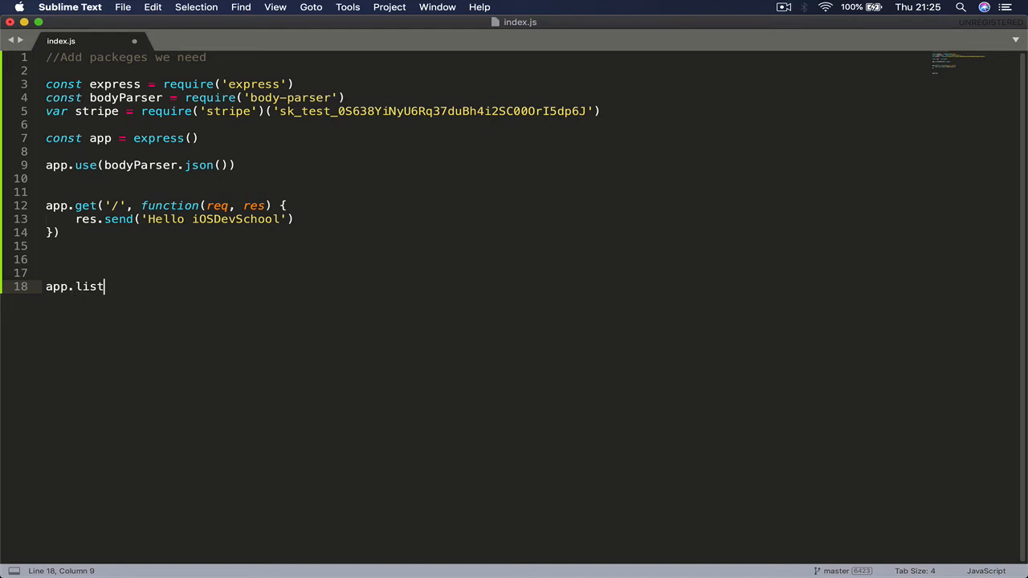
{"action": "type", "text": "e"}
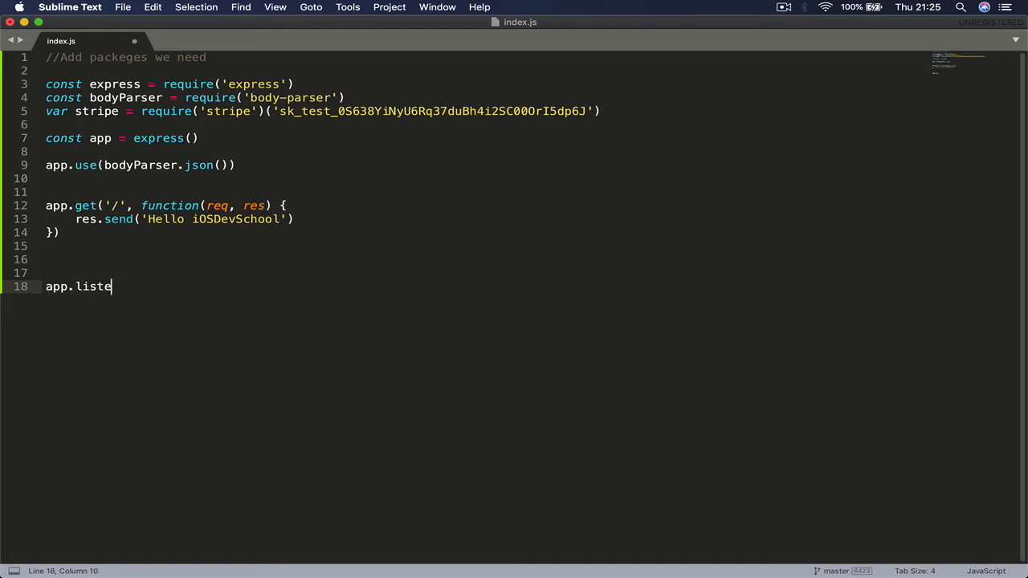
{"action": "type", "text": "n()"}
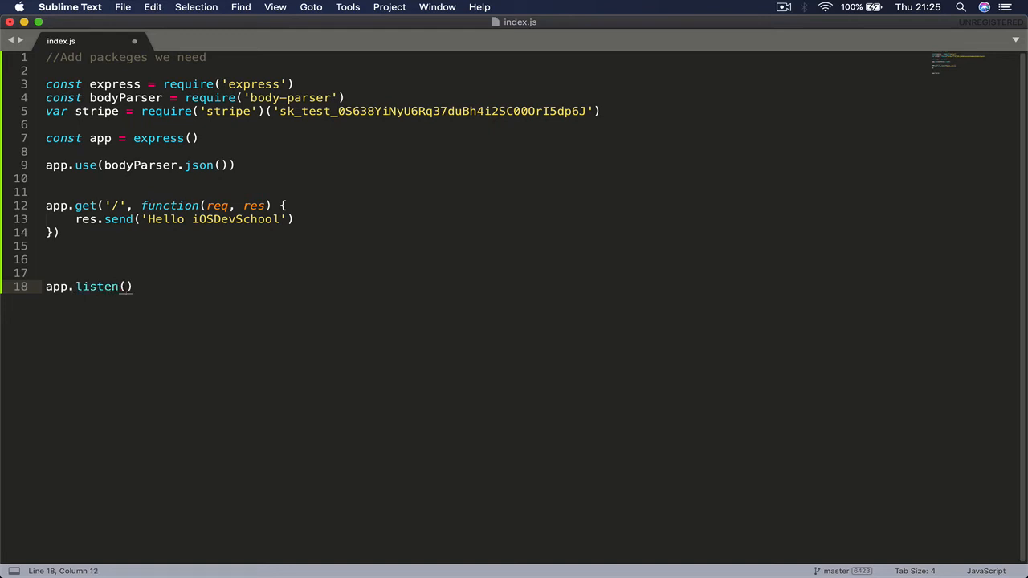
{"action": "type", "text": "3000, ("}
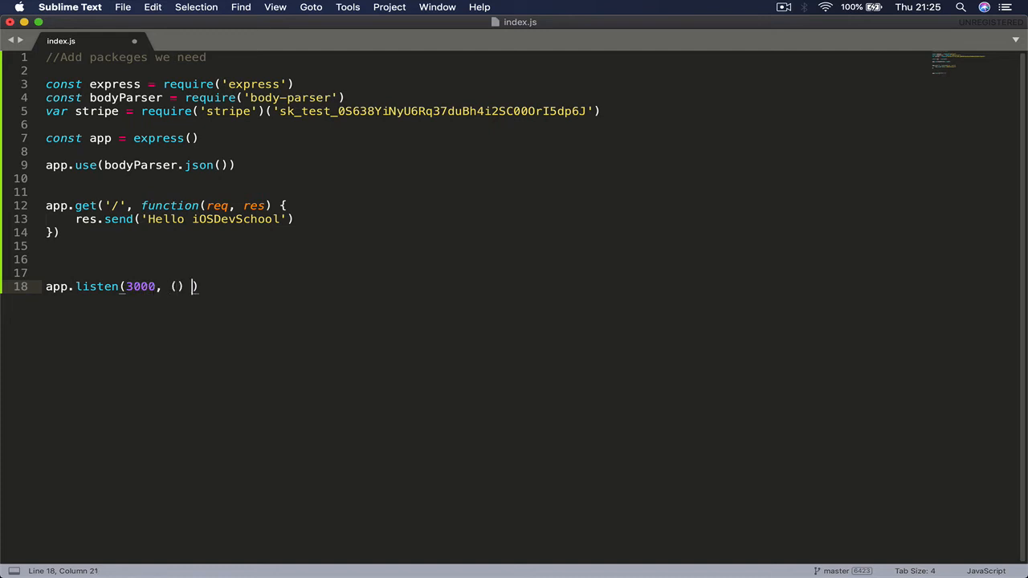
{"action": "type", "text": "=>"}
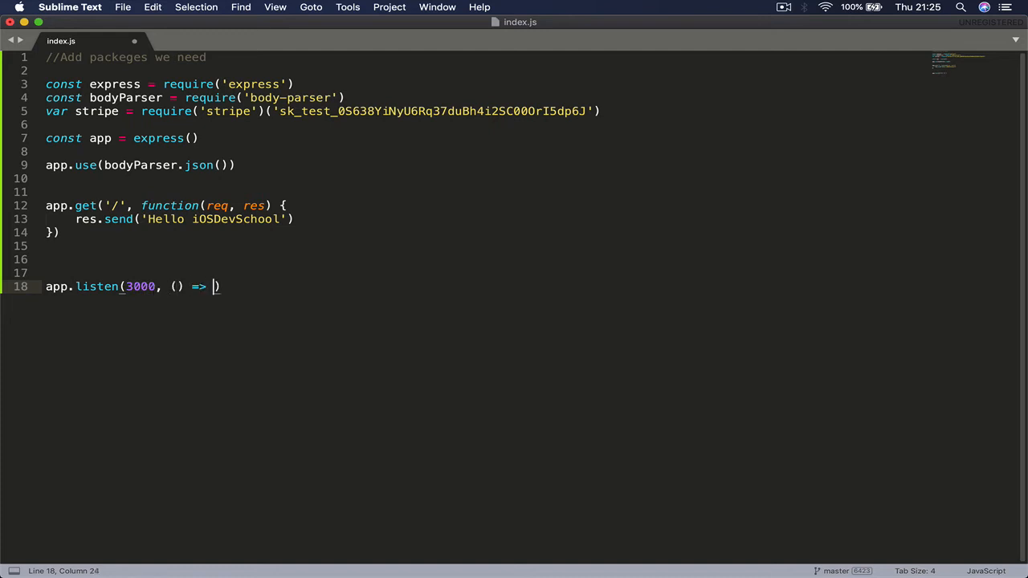
{"action": "type", "text": "{"}
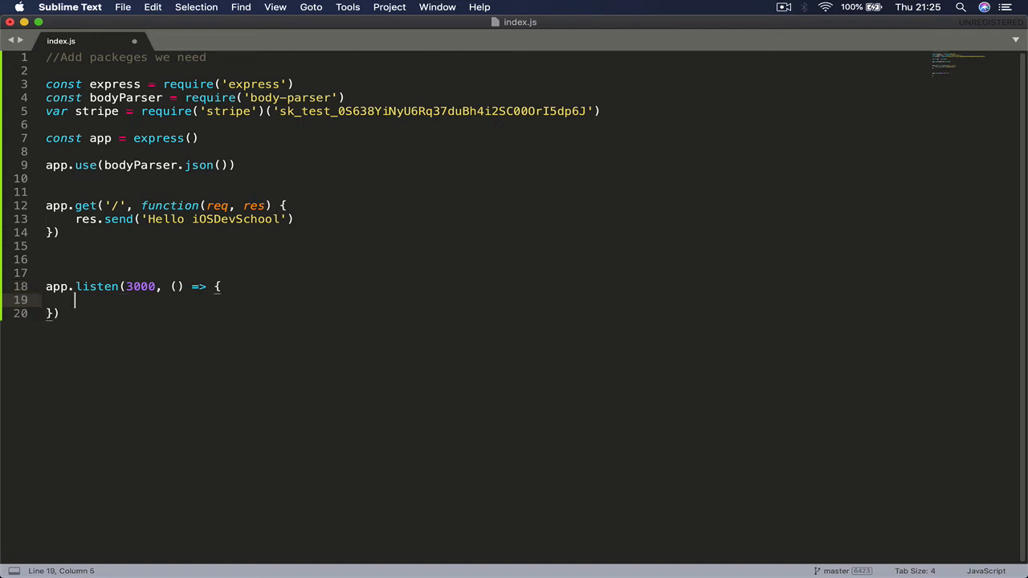
- Inside the callback, log 'Local host running on port 3000' with console.log
{"action": "type", "text": "co"}
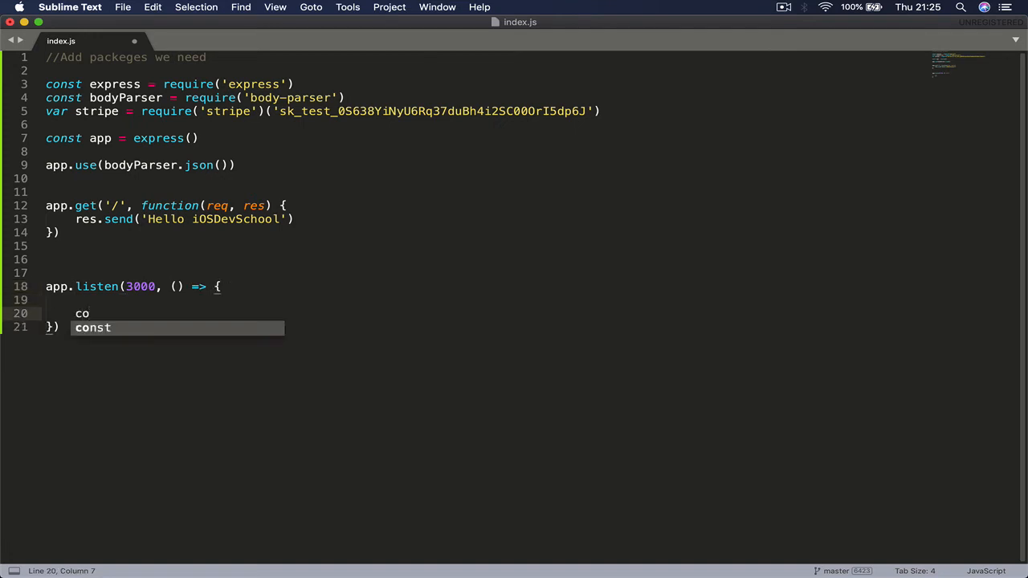
{"action": "type", "text": "ns"}
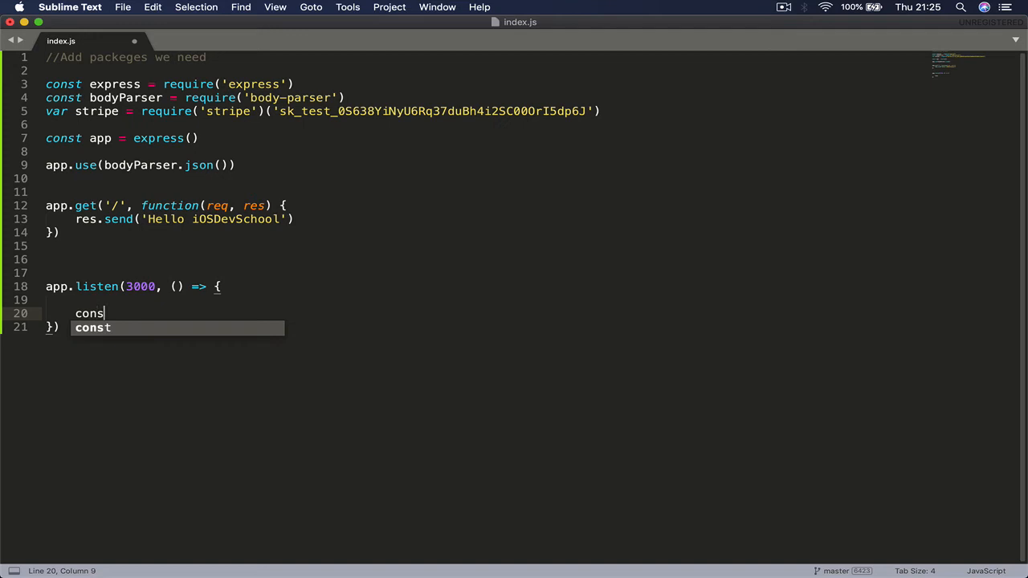
{"action": "key", "text": "escape"}
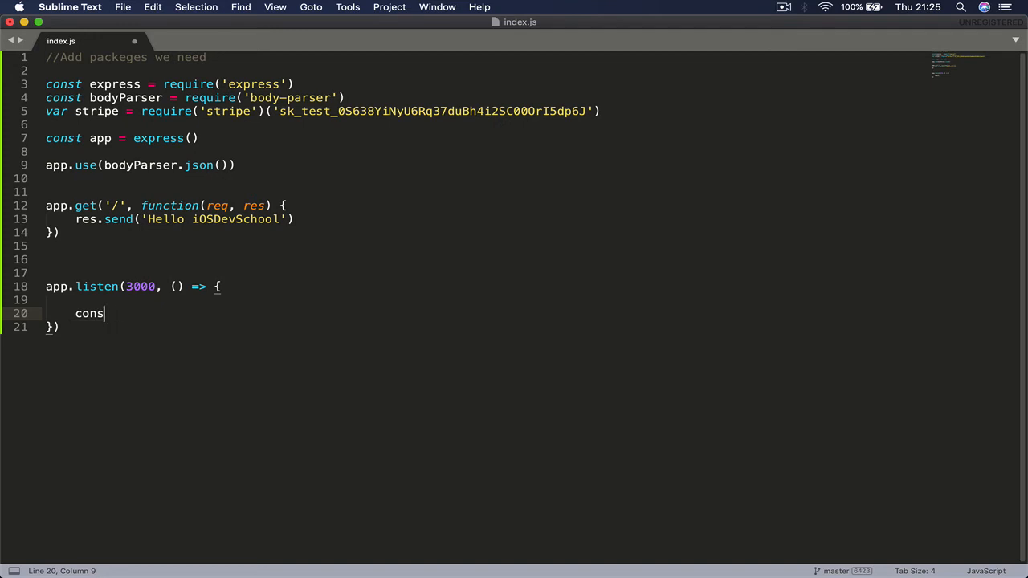
{"action": "type", "text": "ile"}
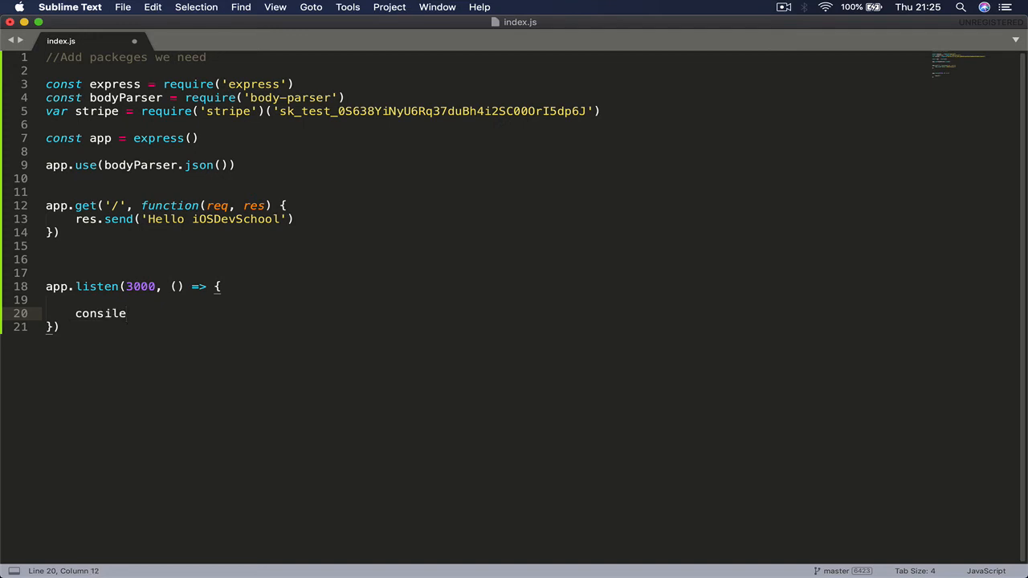
{"action": "type", "text": "."}
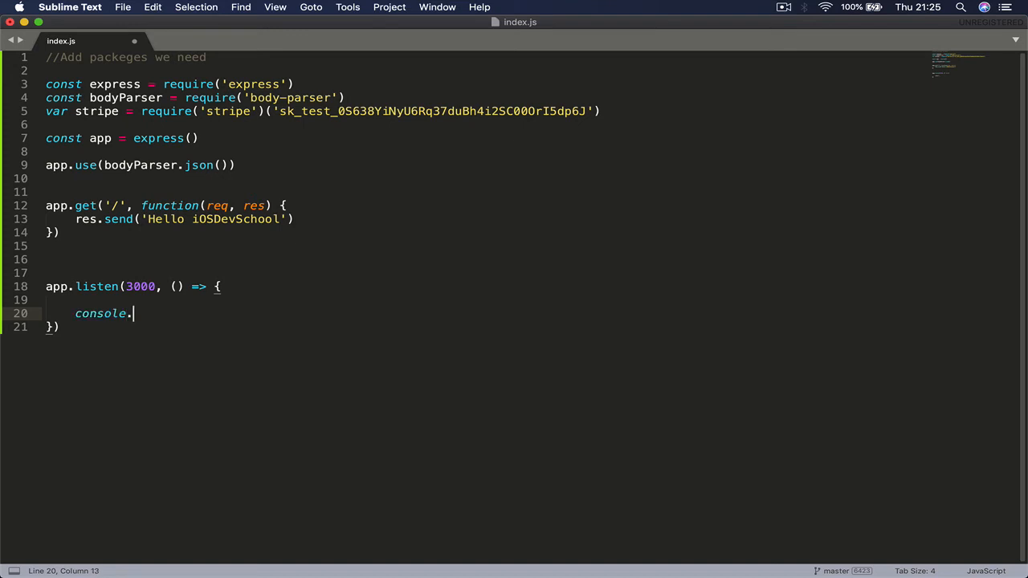
{"action": "type", "text": "log"}
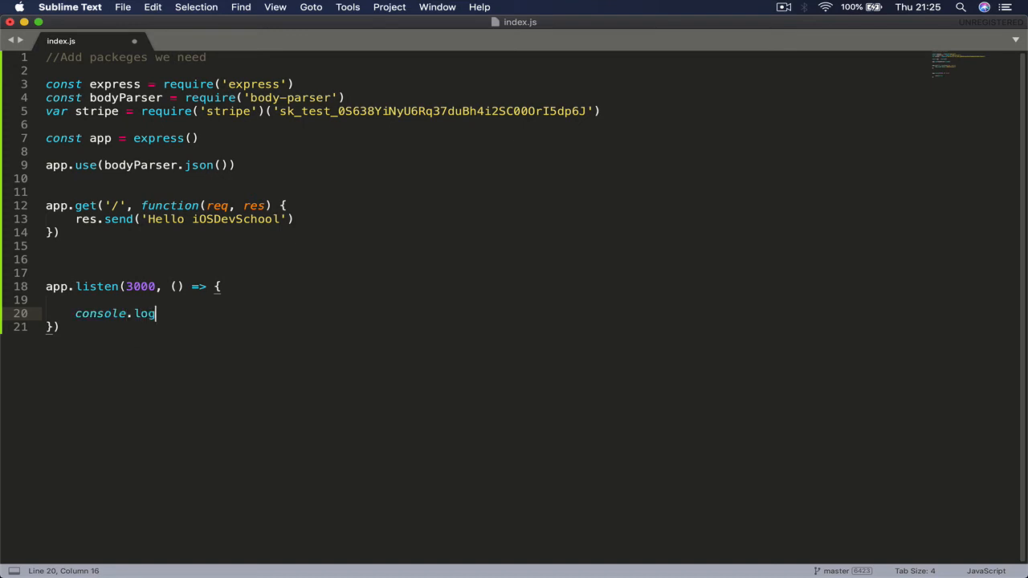
{"action": "type", "text": "()"}
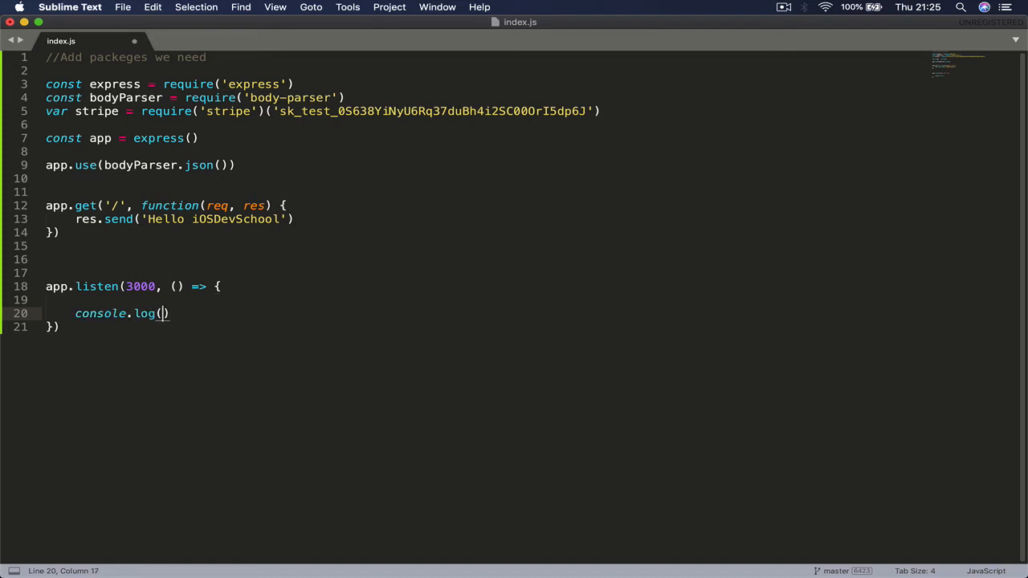
{"action": "type", "text": "''"}
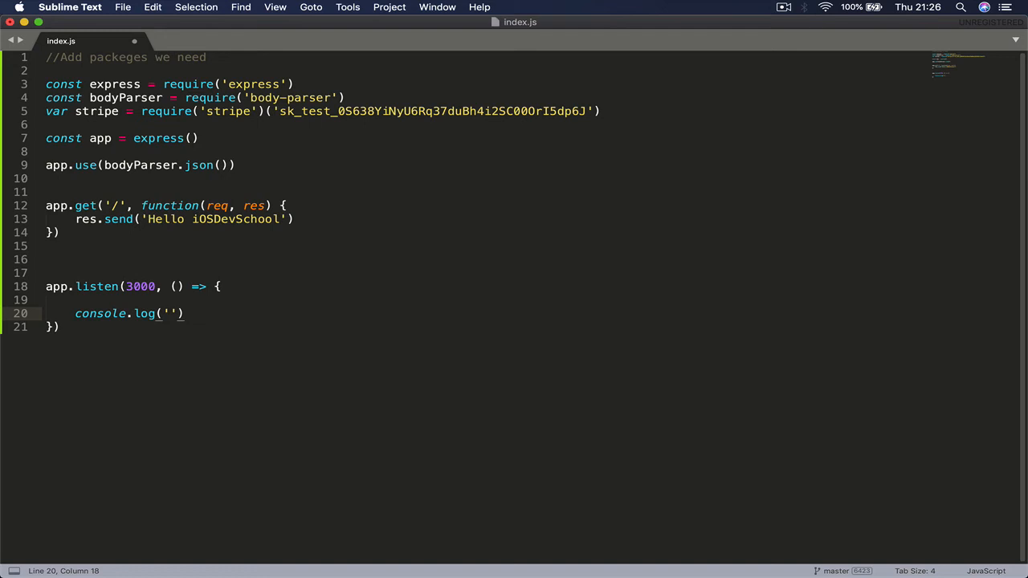
{"action": "type", "text": "Local"}
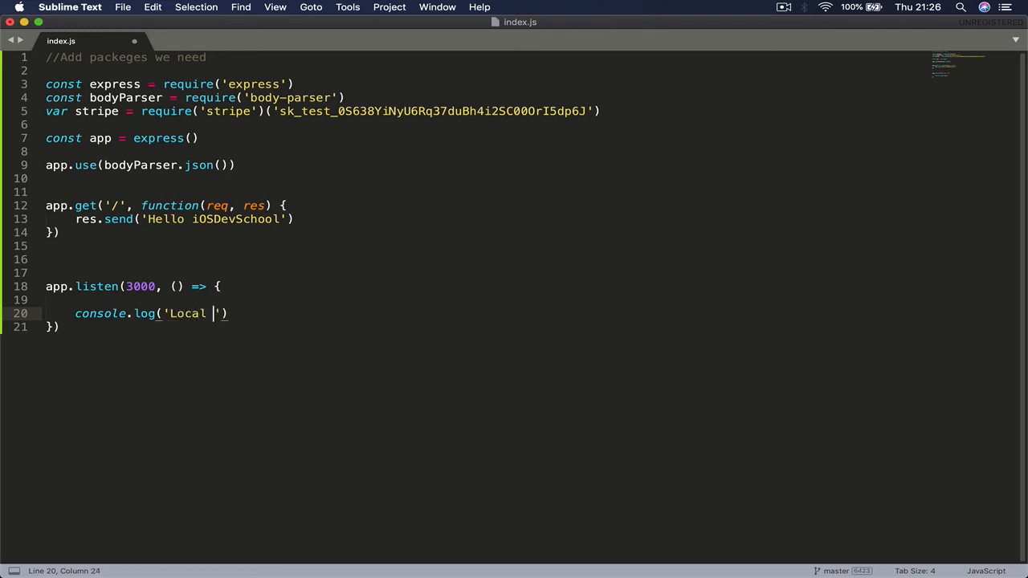
{"action": "type", "text": "host ru"}
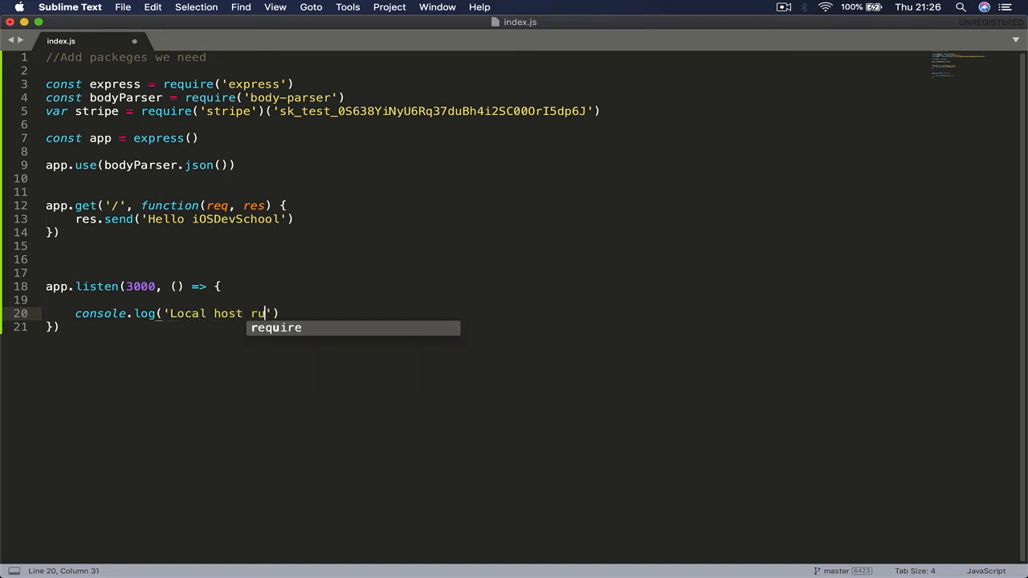
{"action": "type", "text": "nning"}
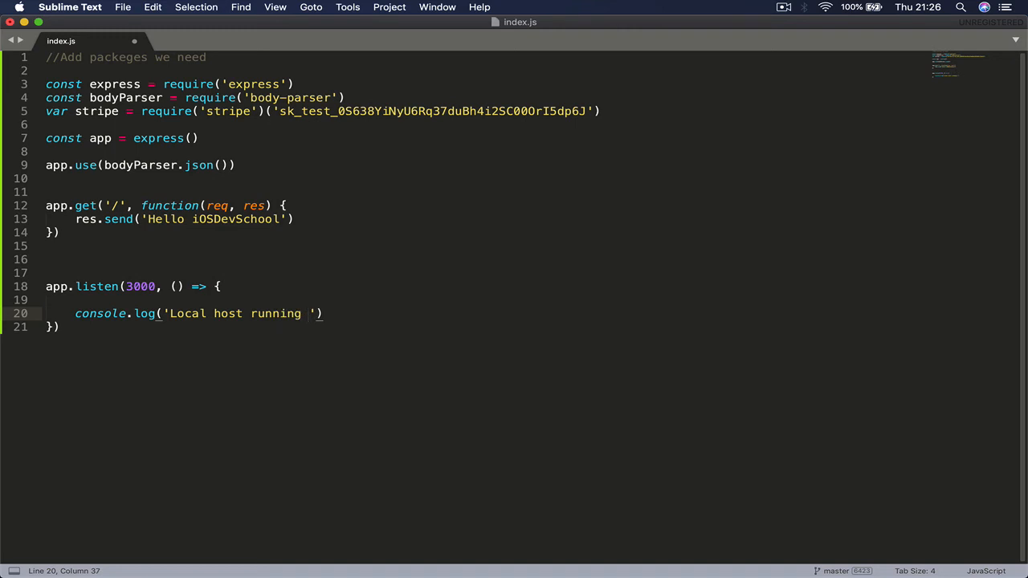
{"action": "type", "text": "on port"}
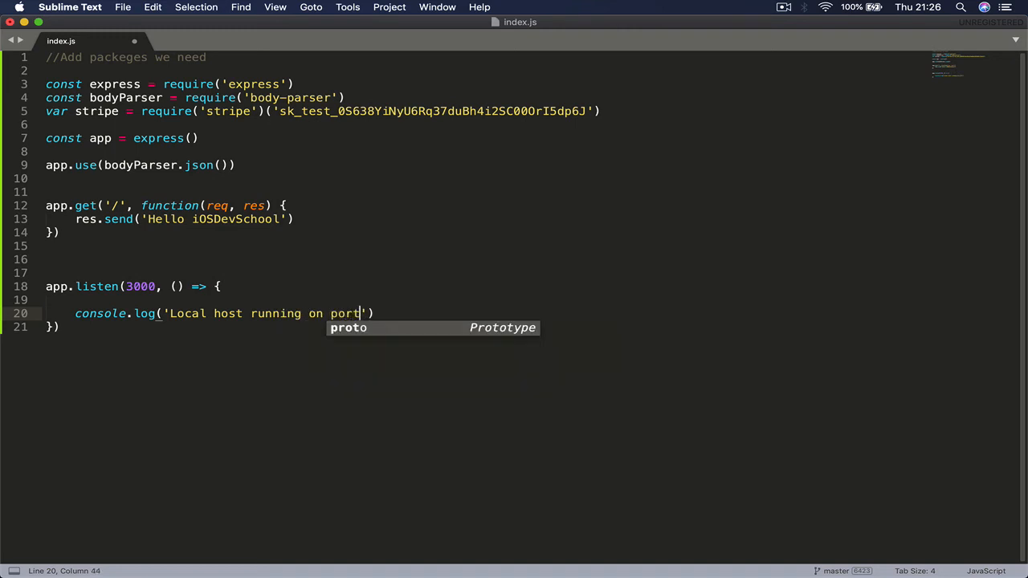
{"action": "type", "text": "3000"}
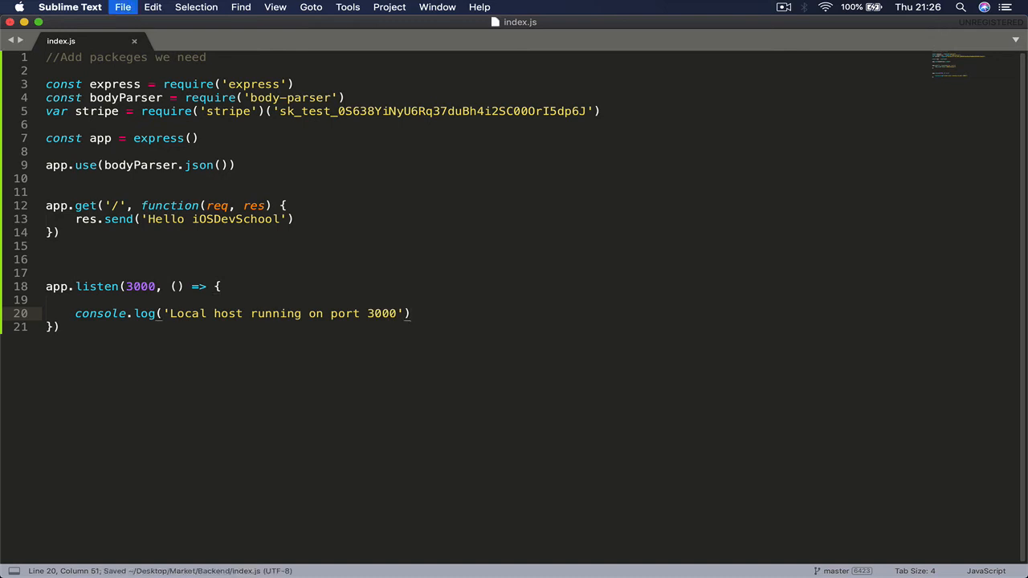
{"action": "mouse_move", "coordinate": [702, 538]}
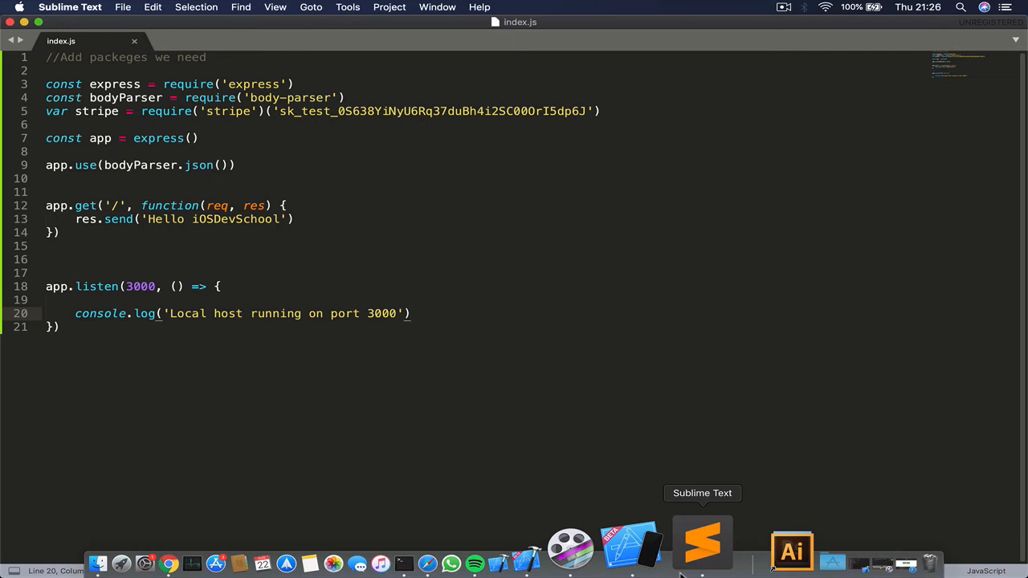
{"action": "mouse_move", "coordinate": [732, 546]}
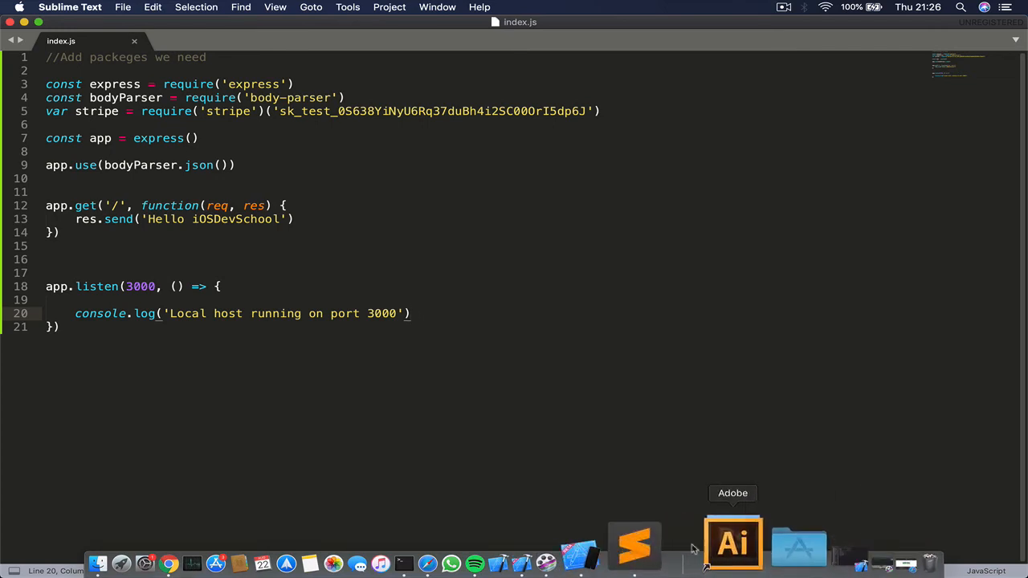
- Run node index.js in Terminal to start the Express server
{"action": "left_click", "coordinate": [466, 549]}
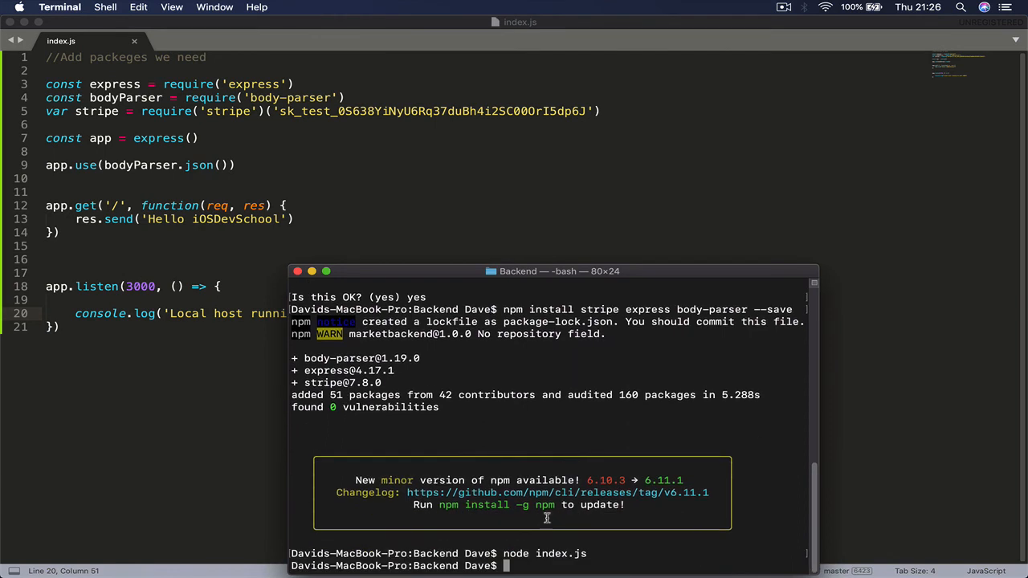
{"action": "type", "text": "node"}
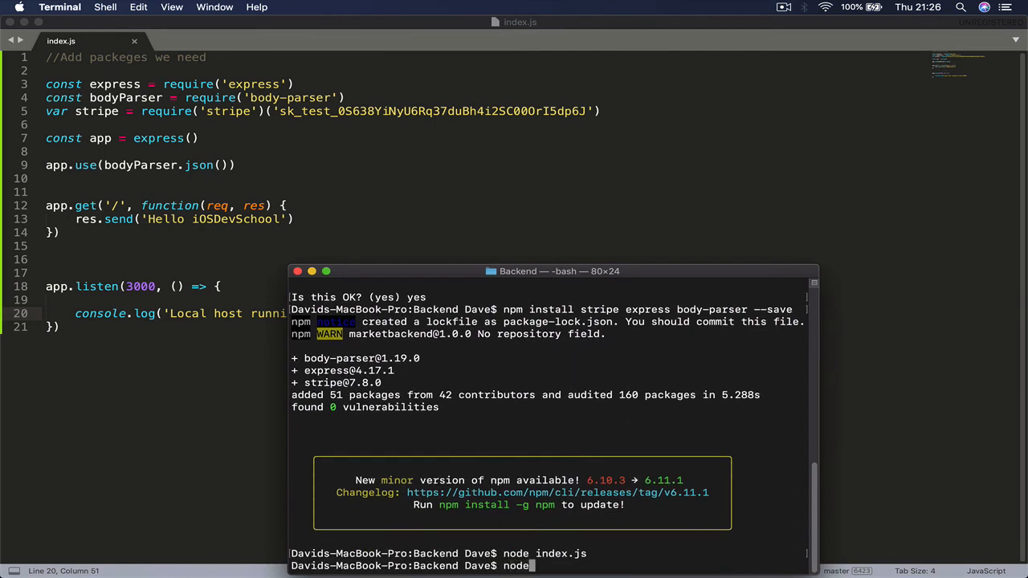
{"action": "type", "text": "index"}
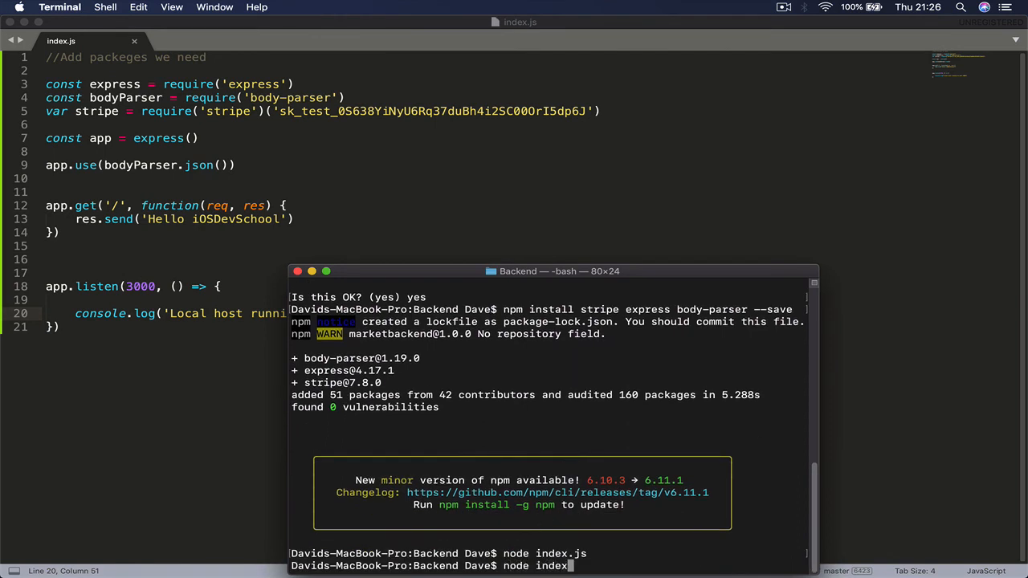
{"action": "type", "text": ".js"}
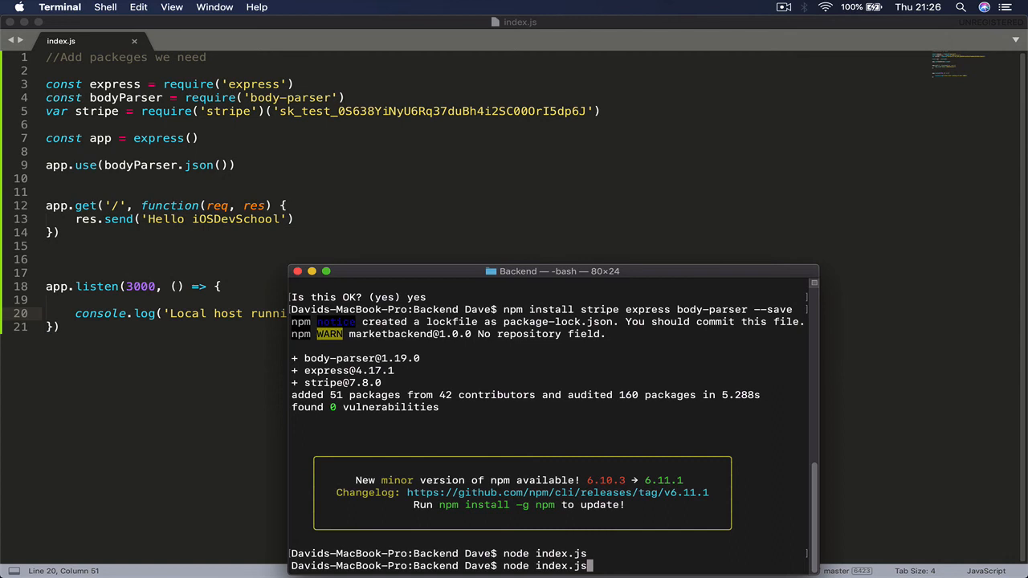
{"action": "key", "text": "Return"}
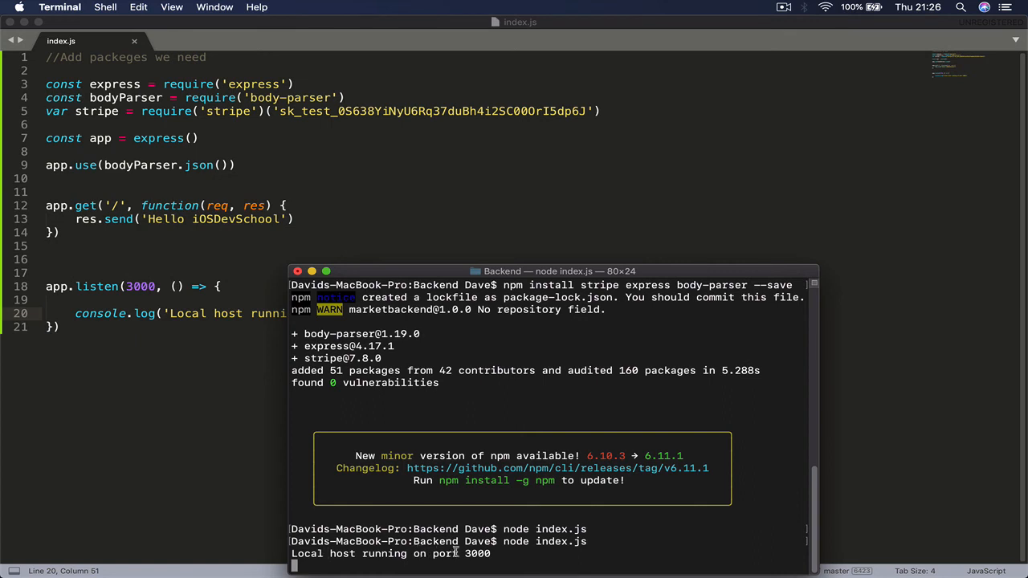
{"action": "mouse_move", "coordinate": [186, 337]}
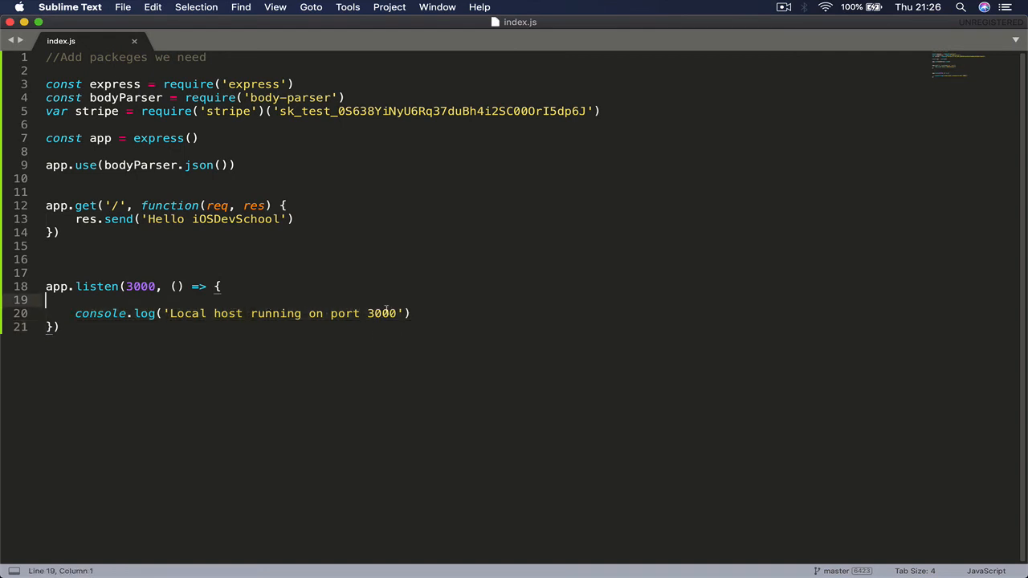
{"action": "mouse_move", "coordinate": [485, 347]}
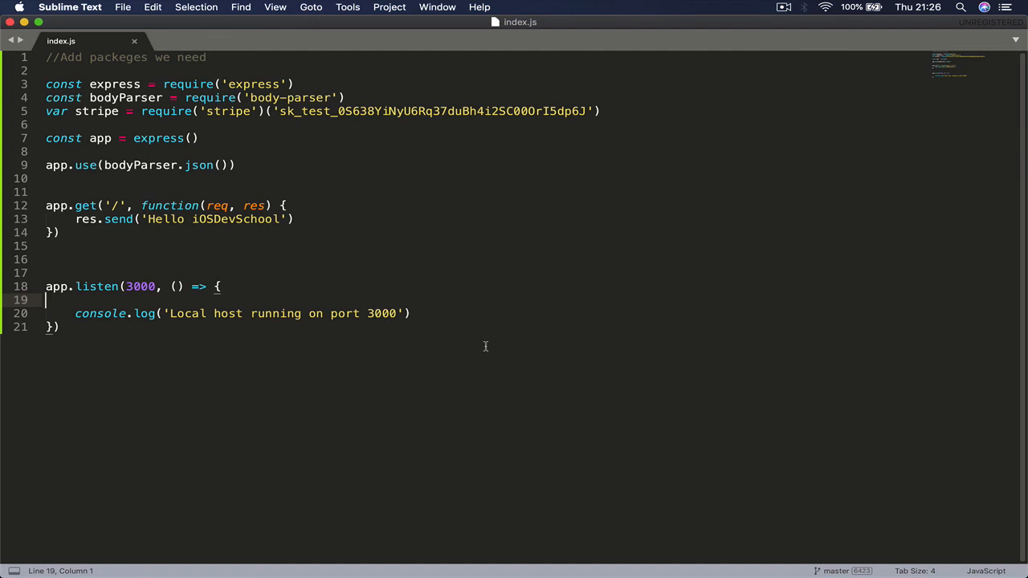
{"action": "mouse_move", "coordinate": [530, 365]}
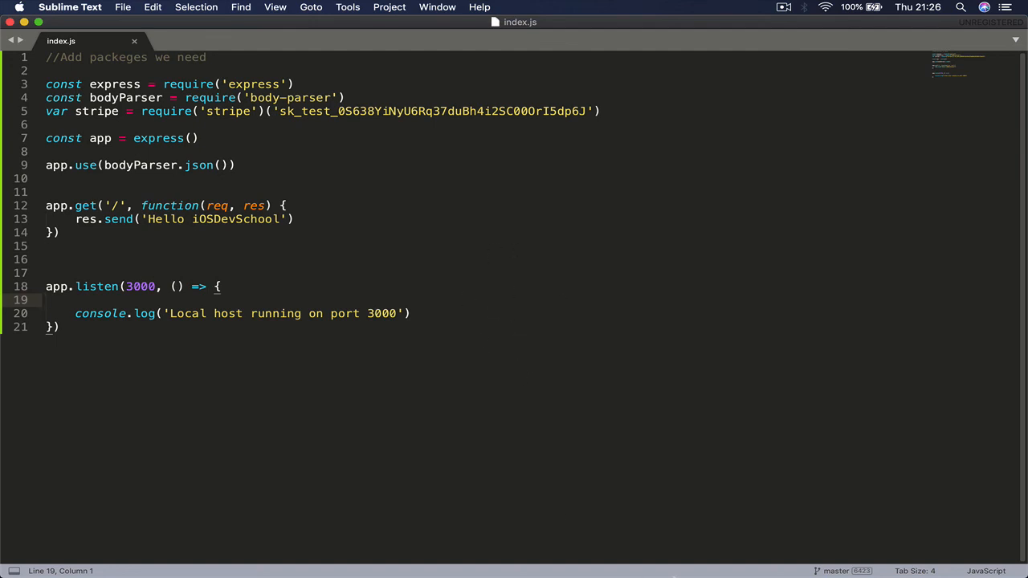
{"action": "mouse_move", "coordinate": [563, 545]}
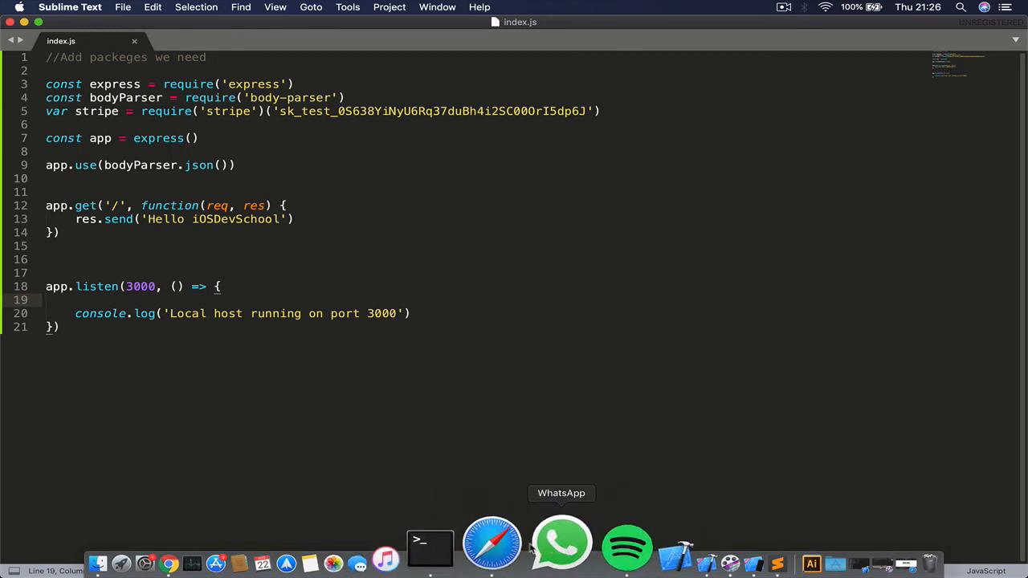
{"action": "mouse_move", "coordinate": [521, 545]}
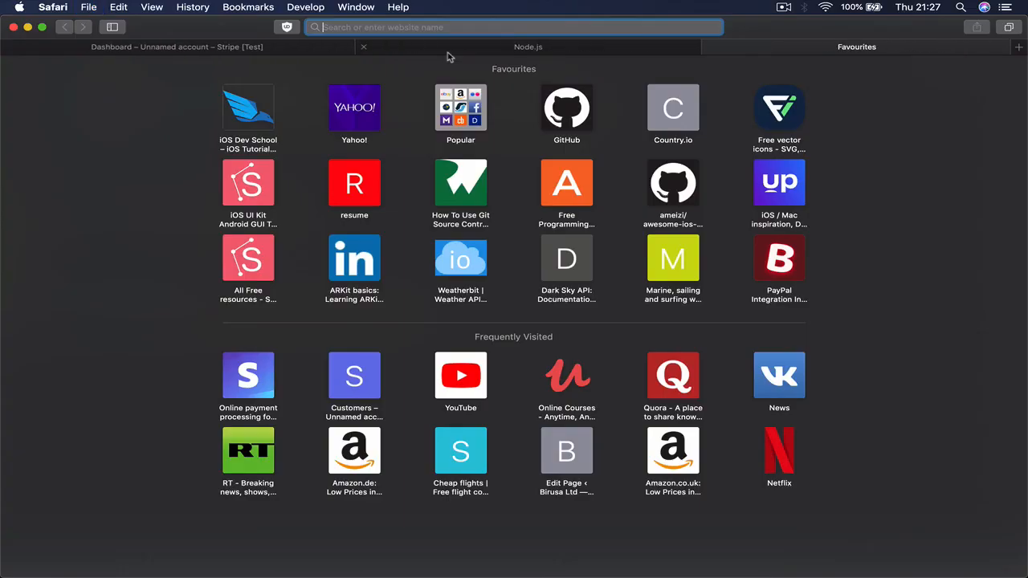
- Navigate Safari to localhost:3000 to load the running server
{"action": "type", "text": "localhost:3000"}
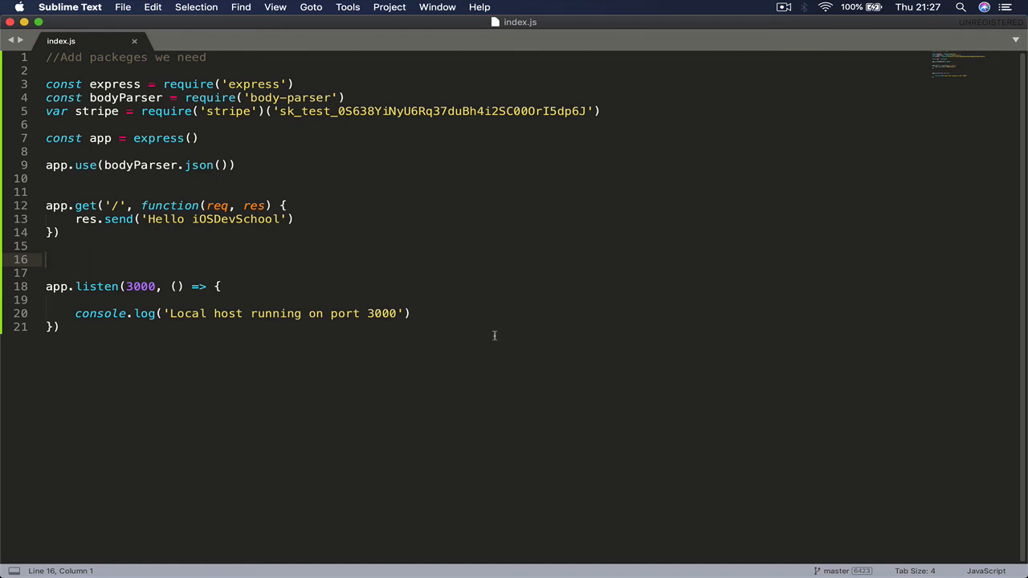
{"action": "mouse_move", "coordinate": [835, 546]}
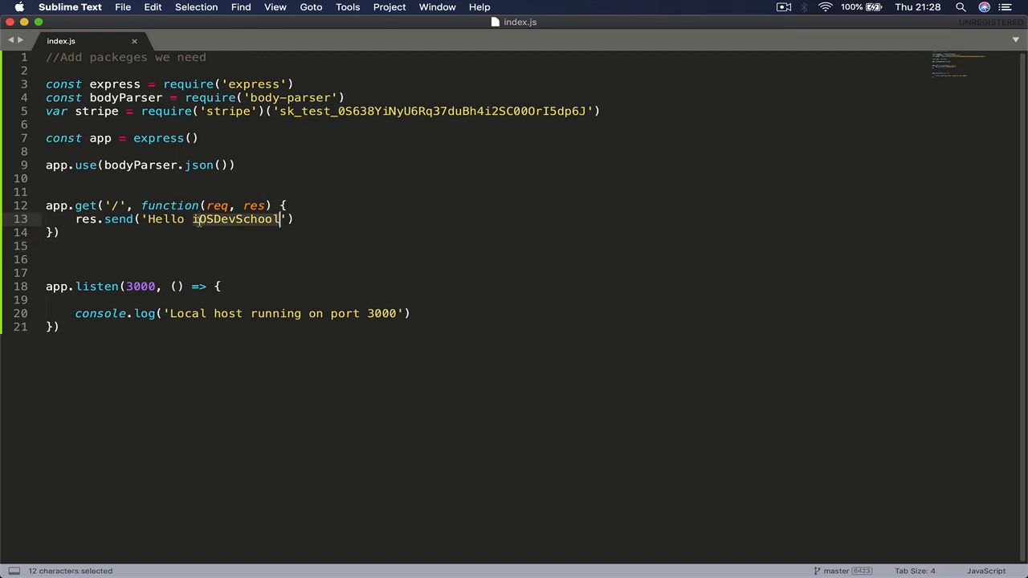
{"action": "left_click", "coordinate": [186, 259]}
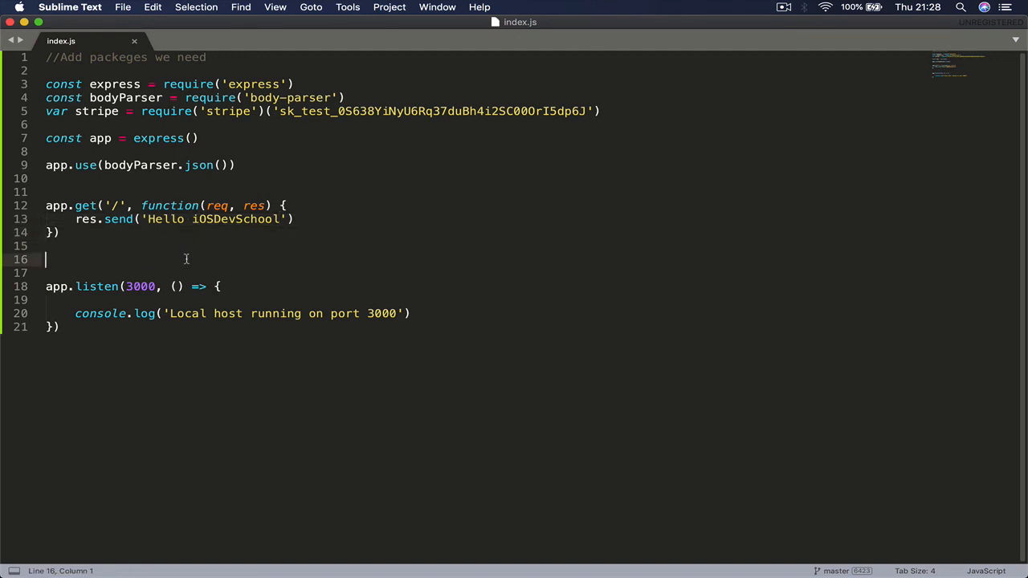